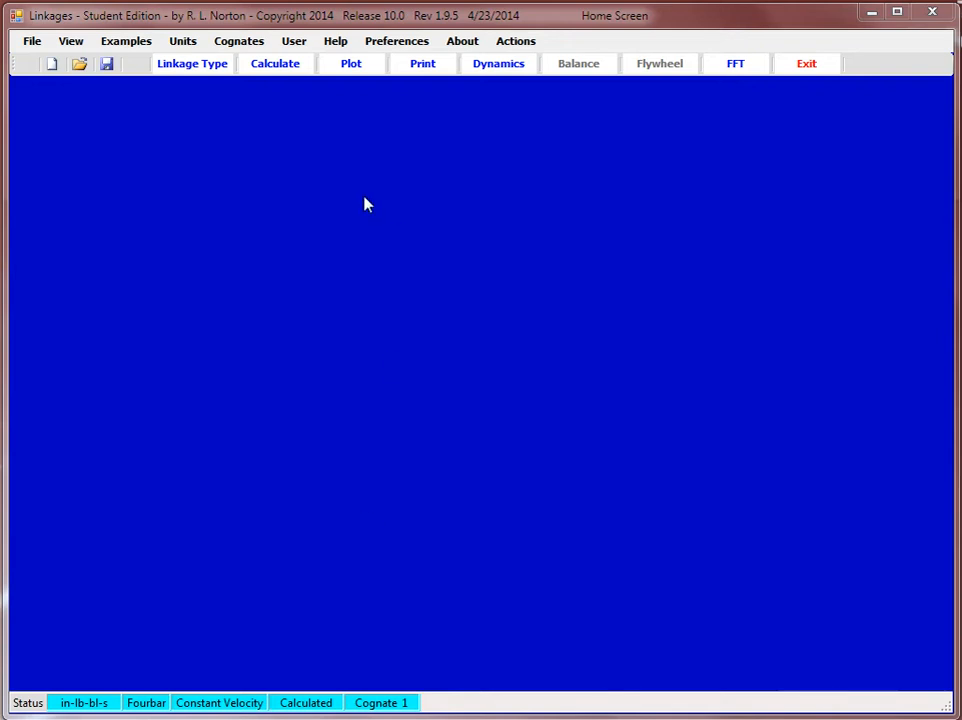
mouse_move(305, 172)
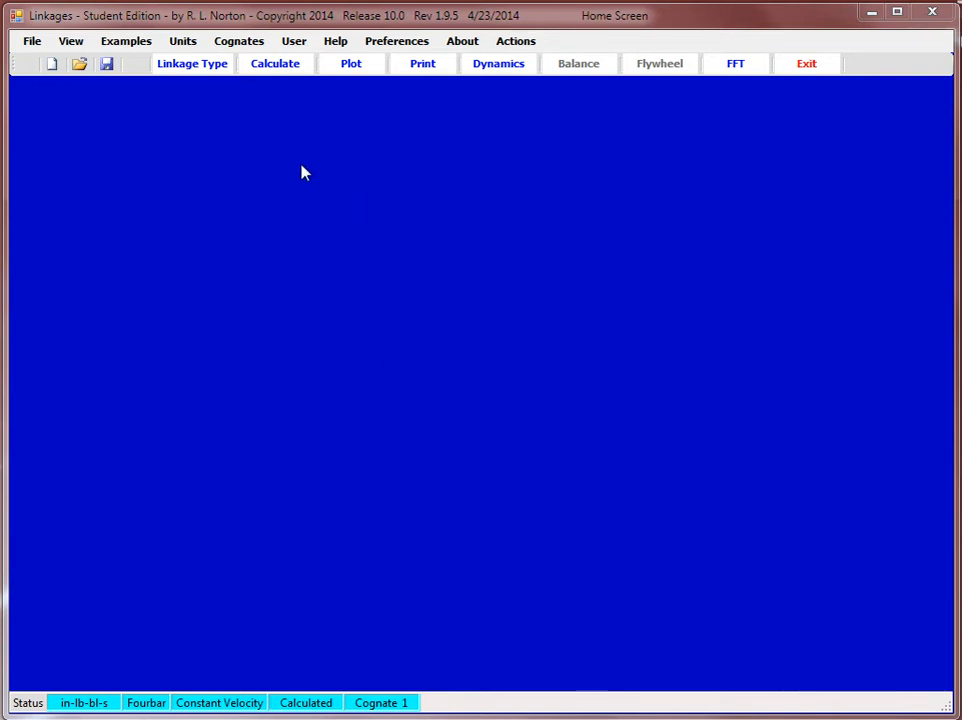
mouse_move(307, 108)
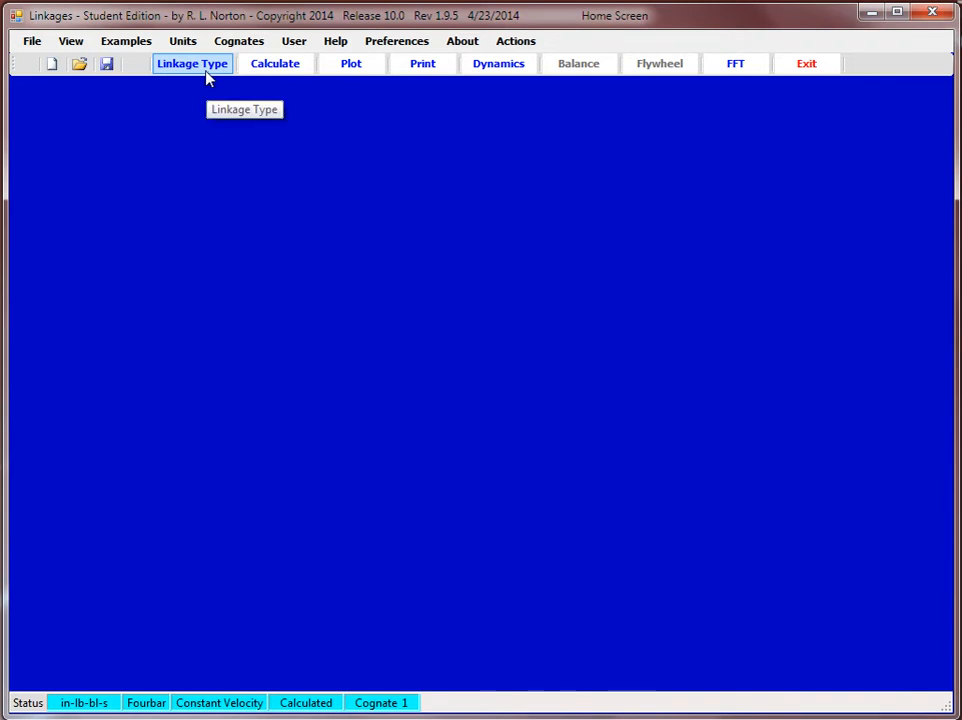
Enter fourbar lengths of 2, 2, 3 and 3.5 inches for links 2, 3, 4 and 1.
left_click(192, 63)
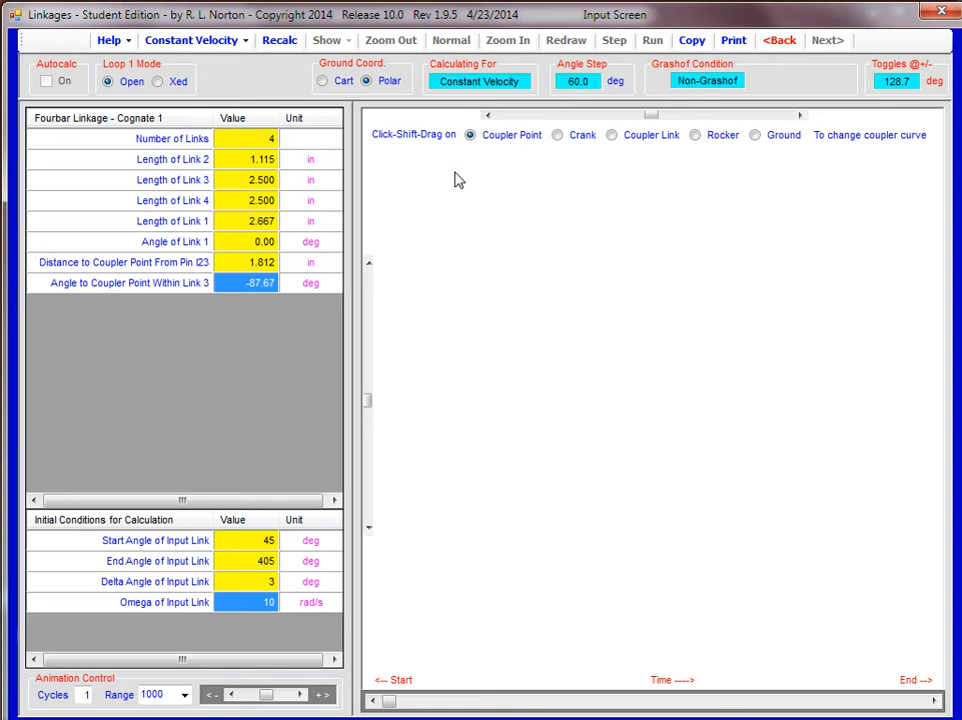
mouse_move(440, 193)
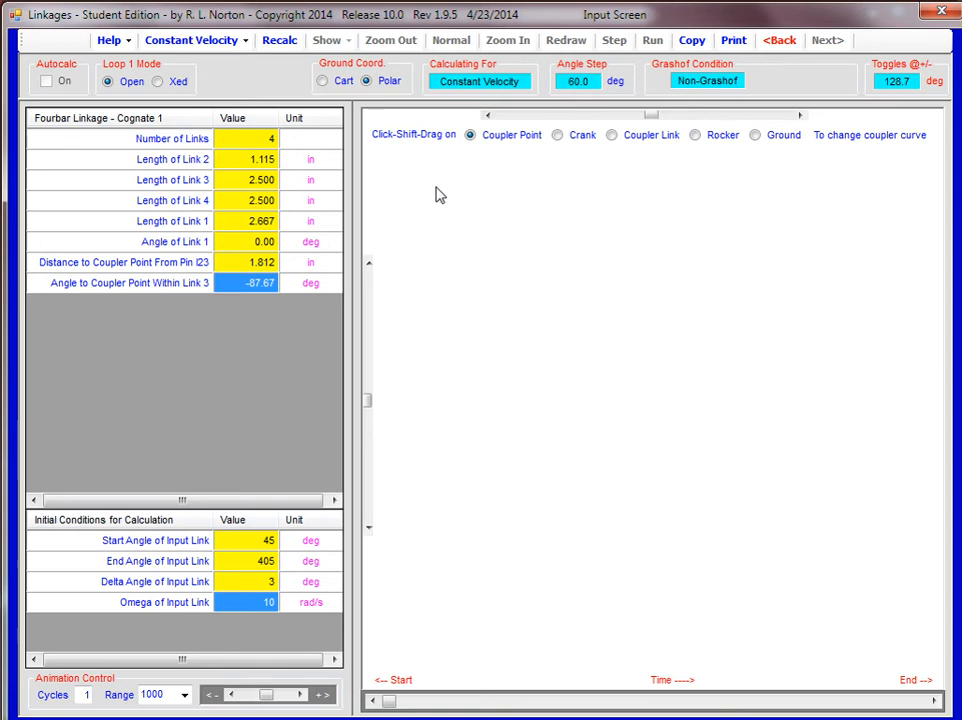
mouse_move(272, 158)
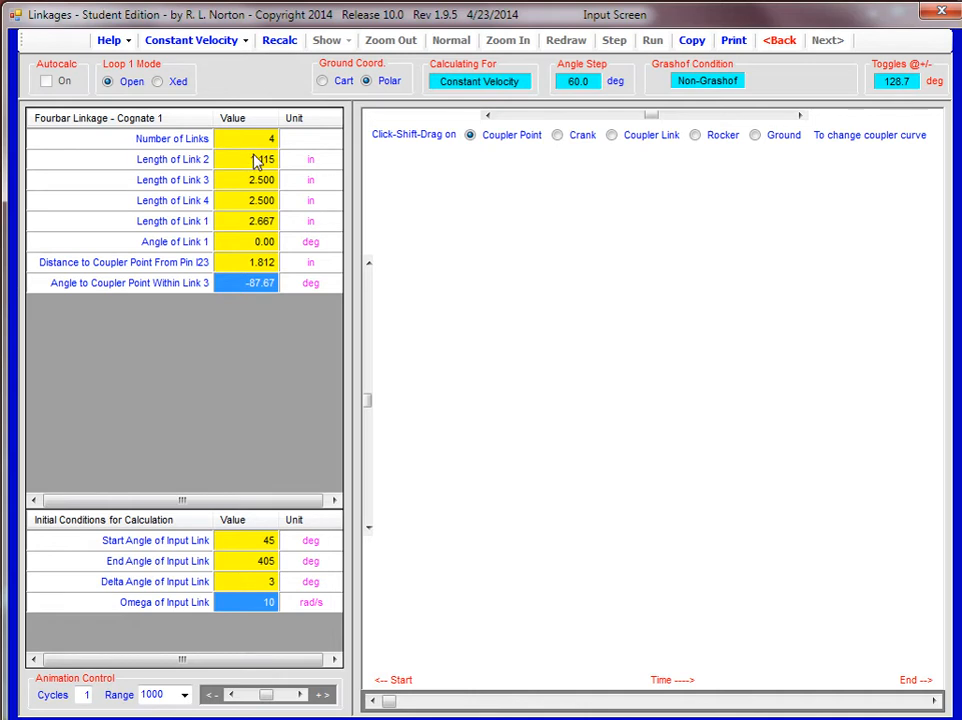
left_click(247, 159)
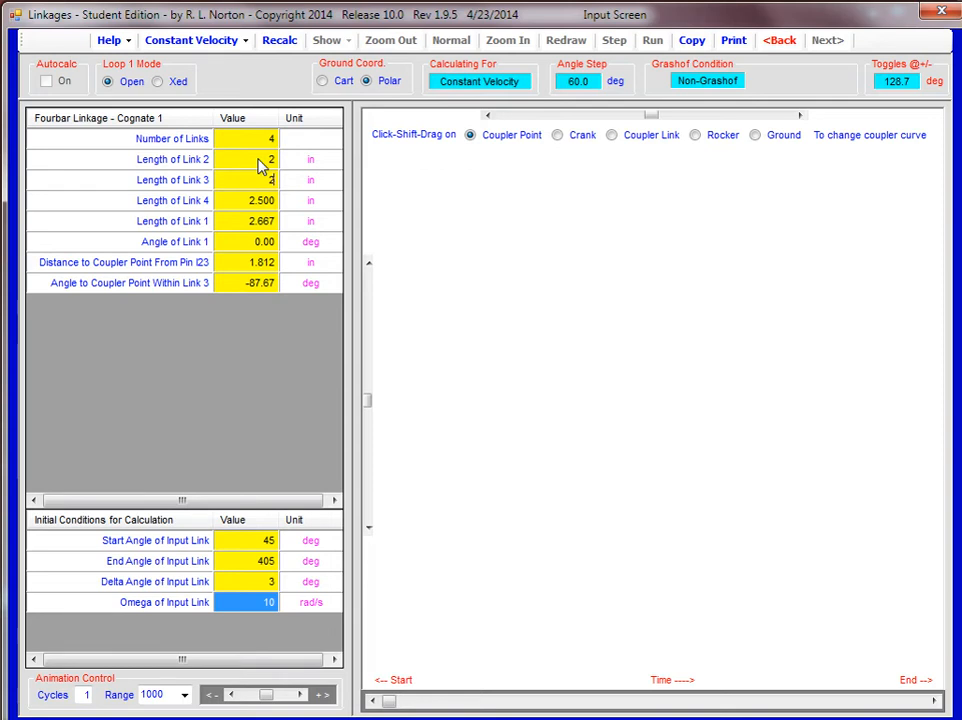
left_click(247, 200)
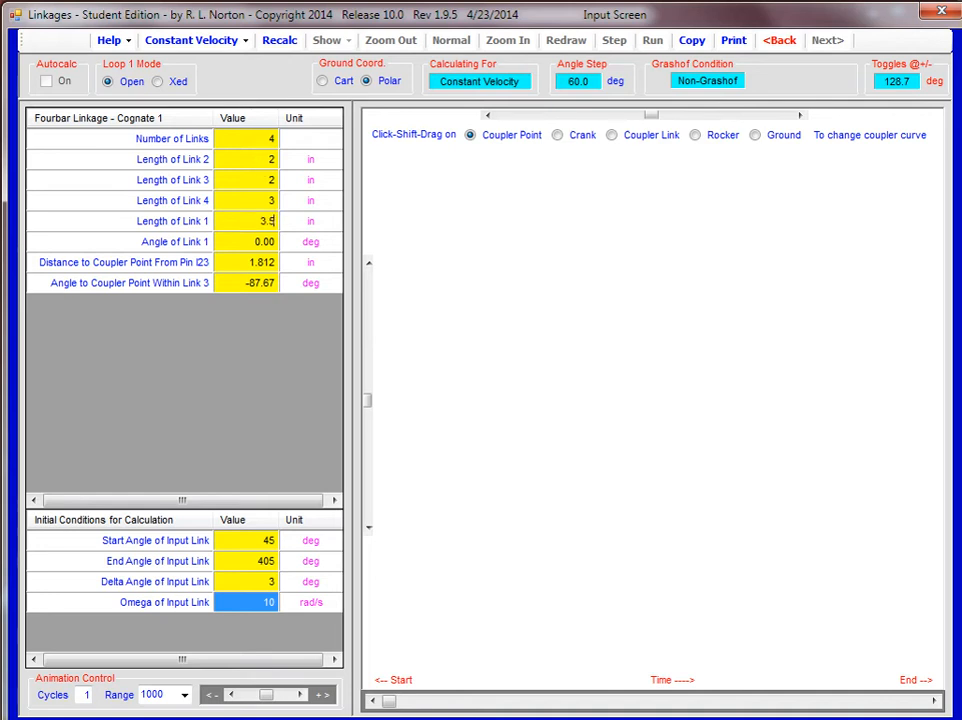
left_click(264, 241)
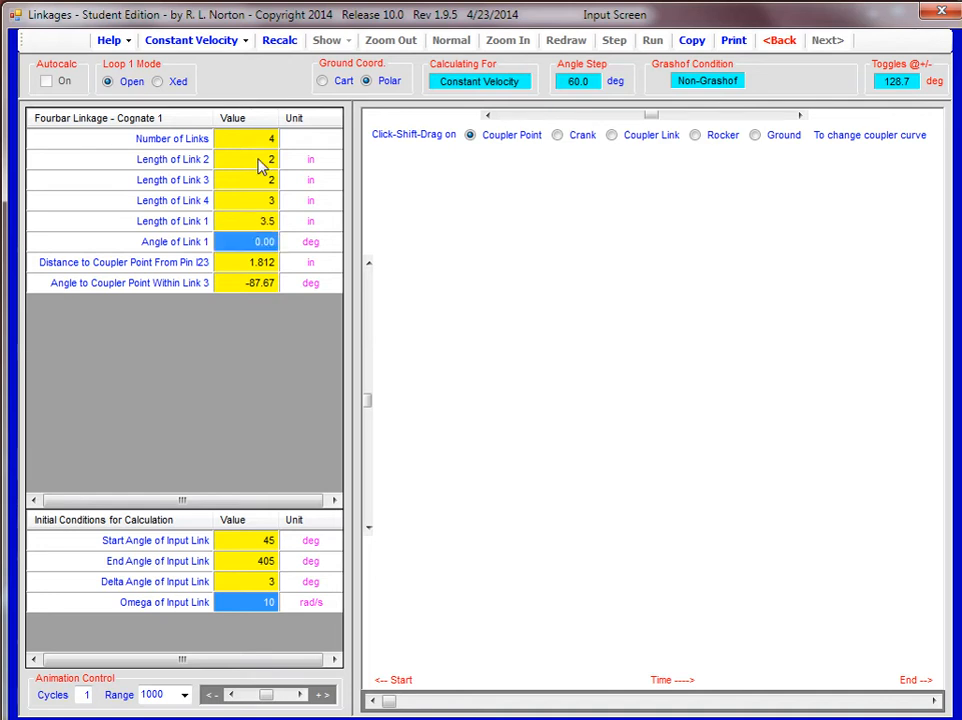
Select the coupler point distance from pin I23 for editing.
left_click(246, 262)
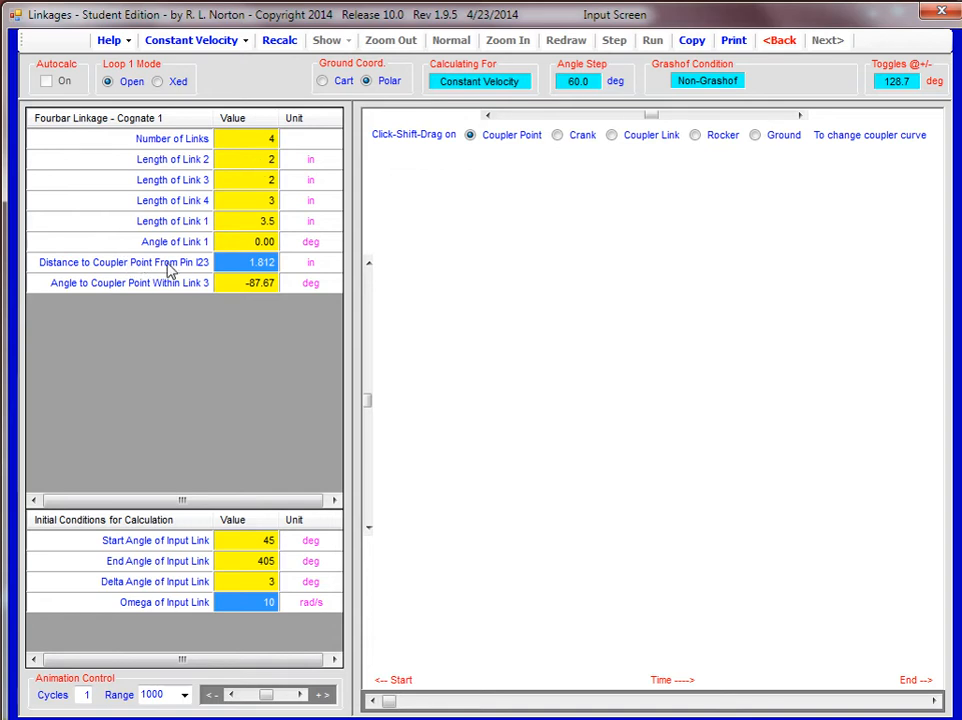
mouse_move(248, 270)
type("0")
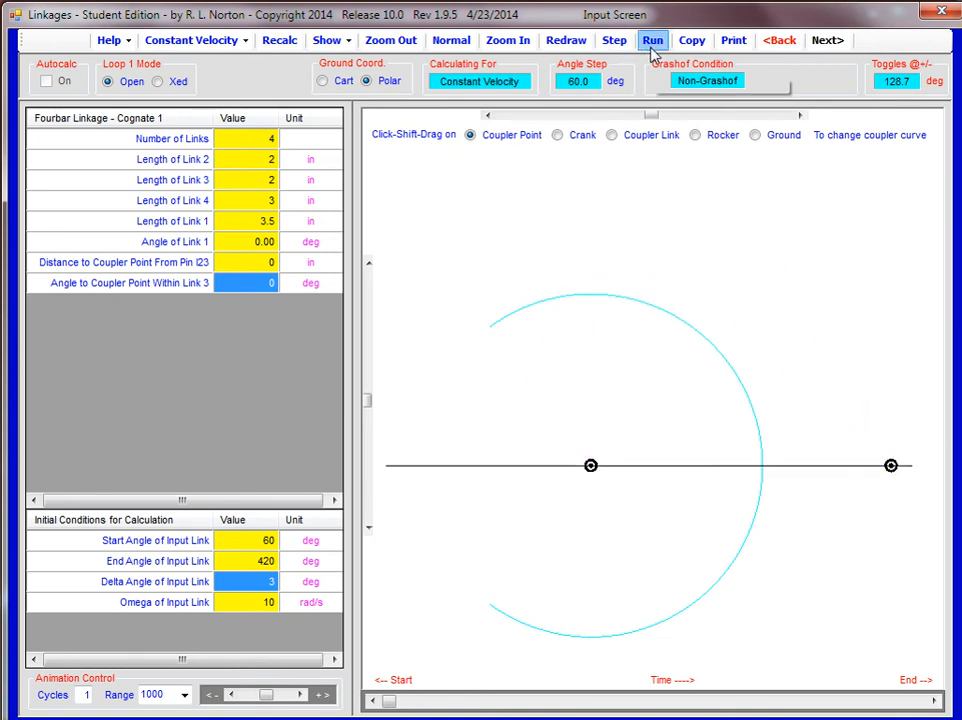
Animate the open-mode fourbar through its 60 to 420 degree input range.
left_click(652, 40)
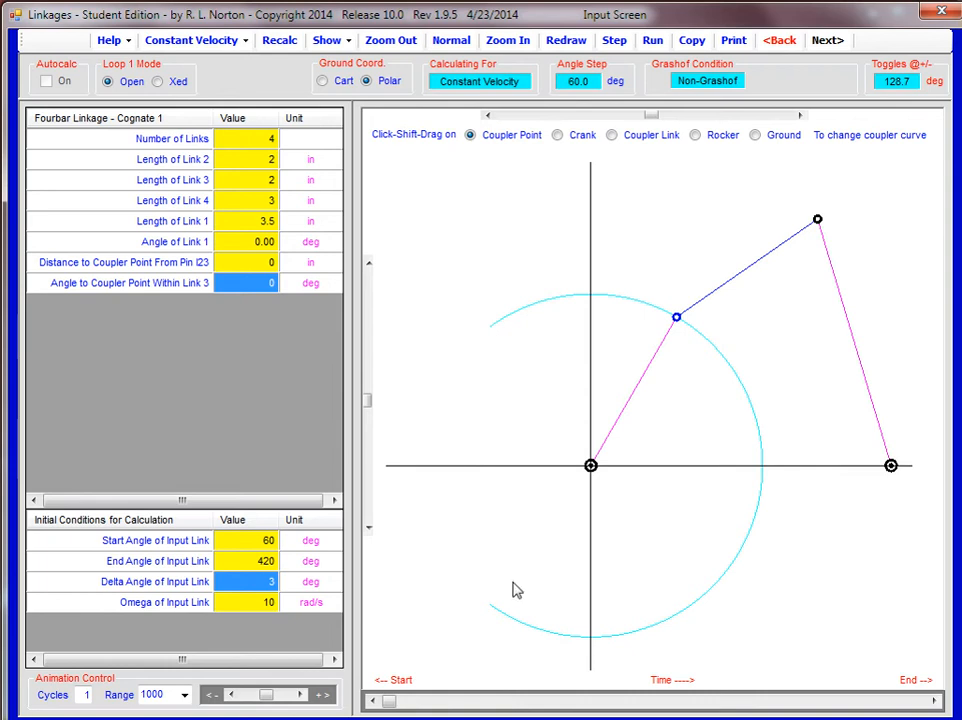
mouse_move(556, 391)
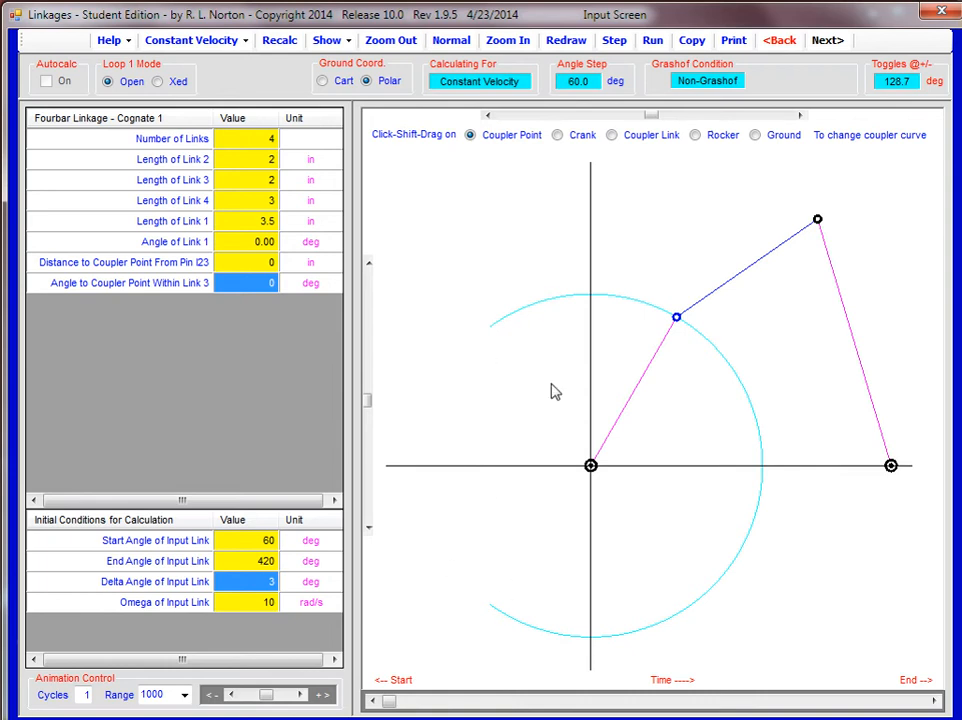
mouse_move(595, 356)
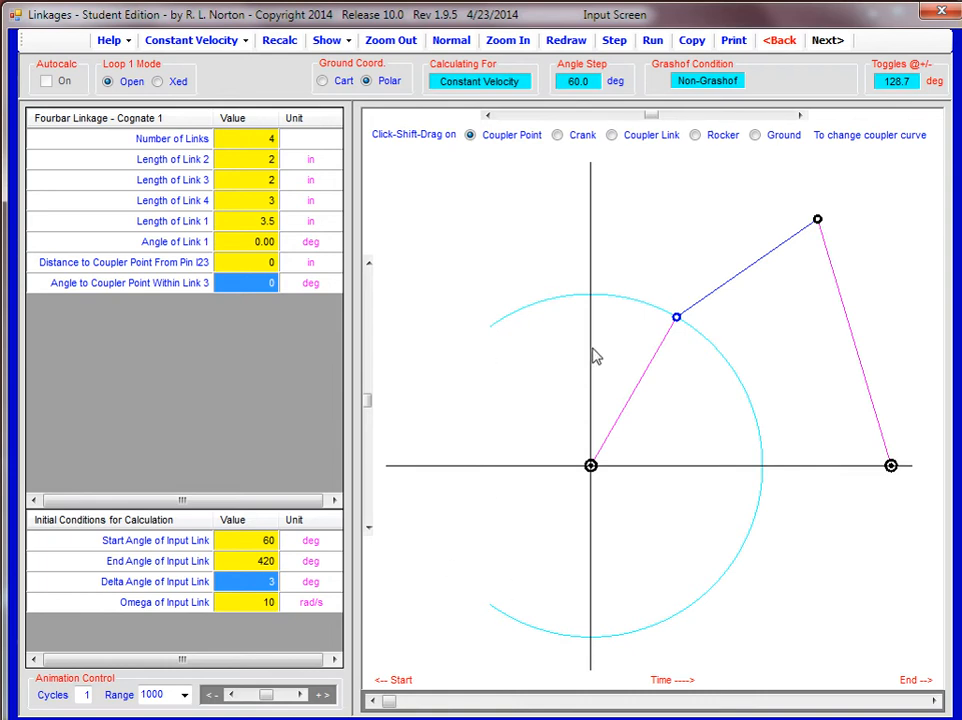
mouse_move(585, 335)
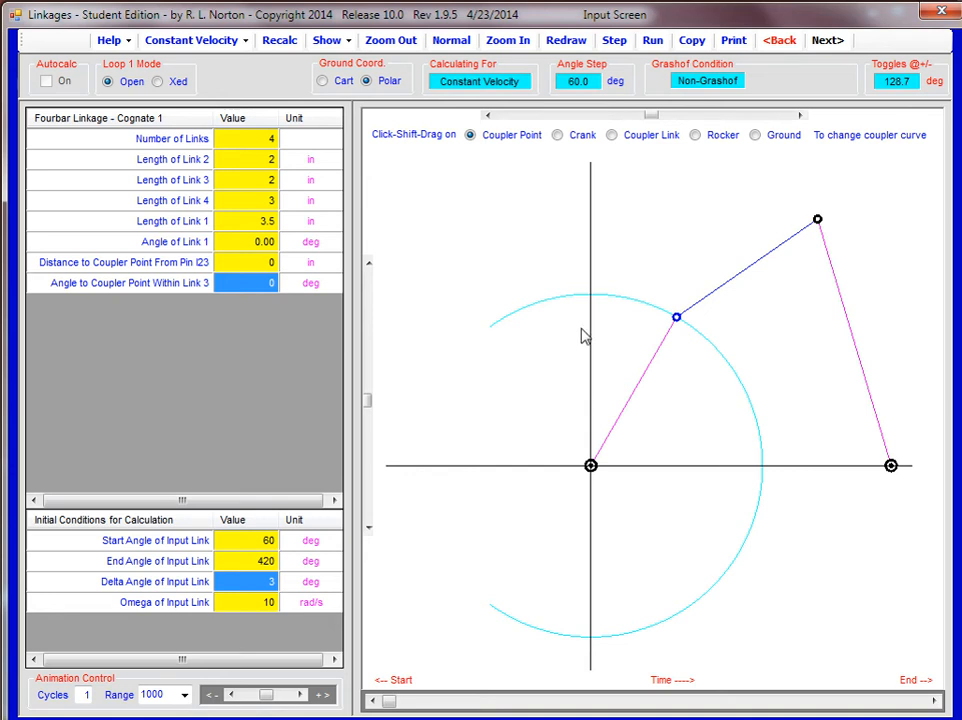
mouse_move(828, 143)
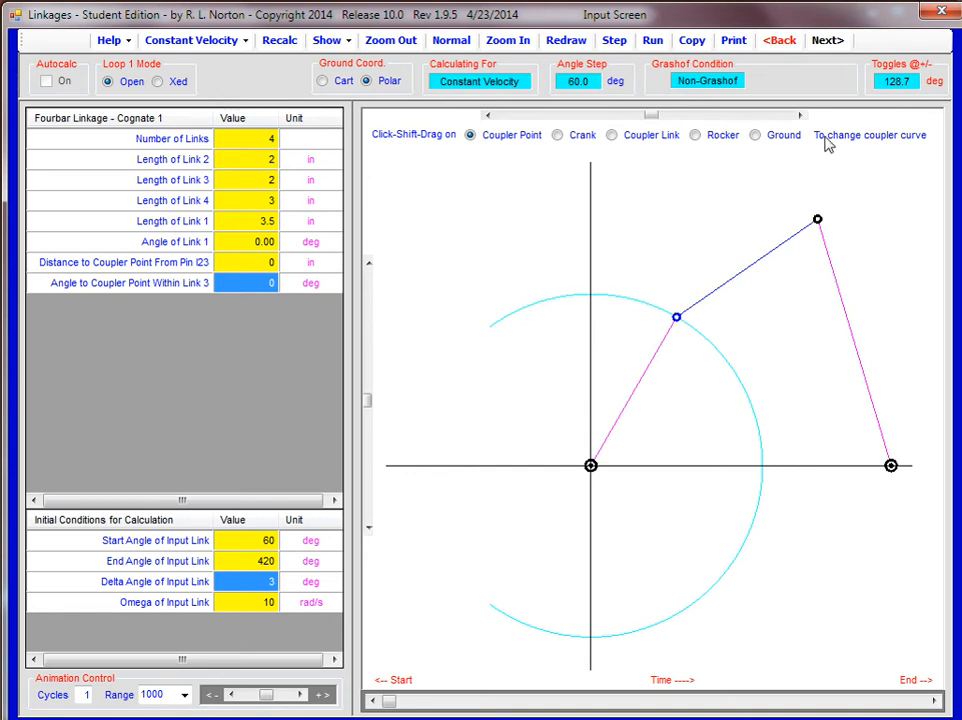
mouse_move(828, 40)
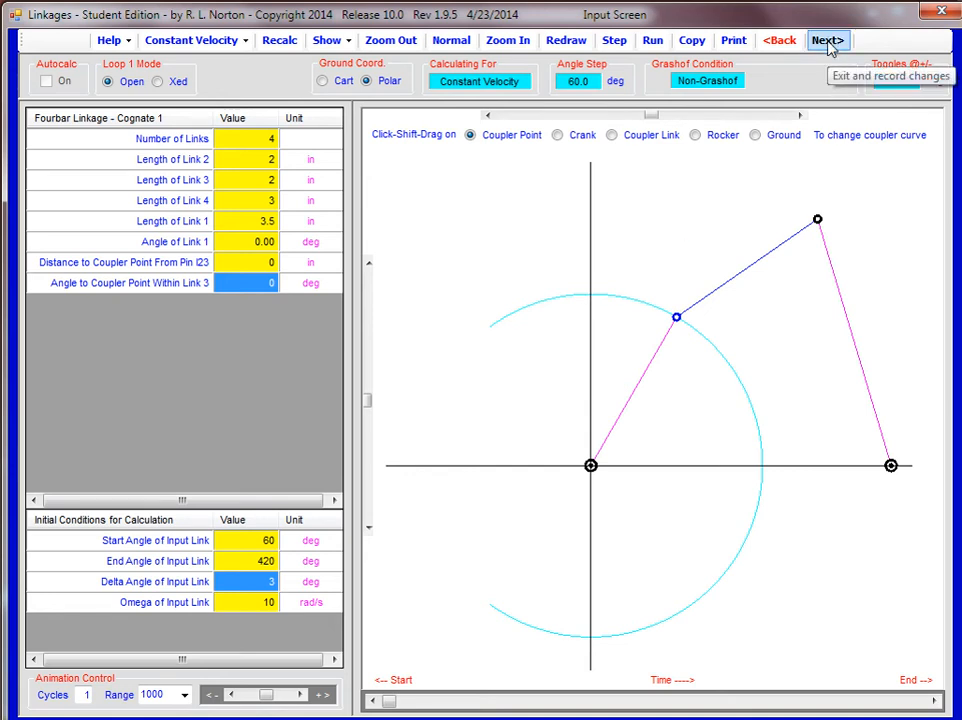
Show the 'Theta magnitudes for all links' table from 60 degrees in 3-degree steps.
left_click(827, 40)
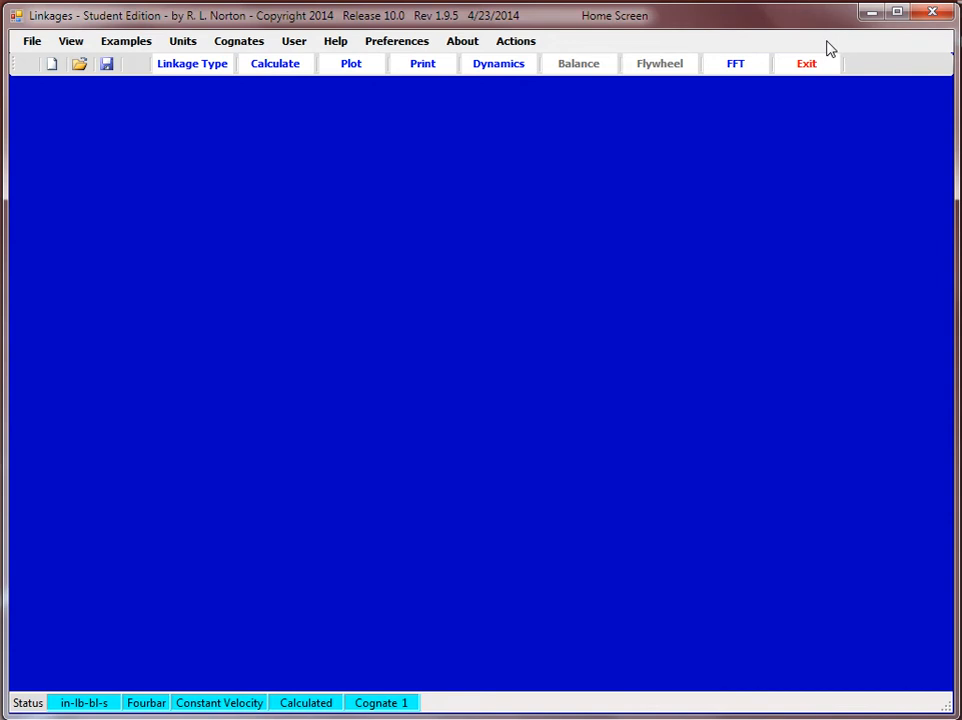
left_click(422, 63)
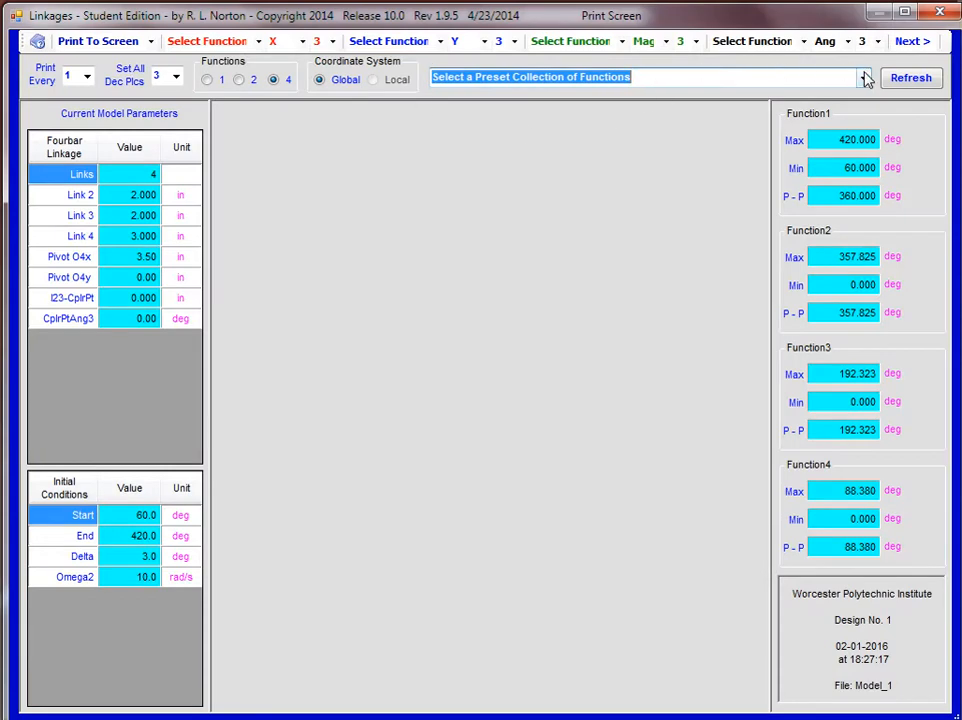
left_click(863, 77)
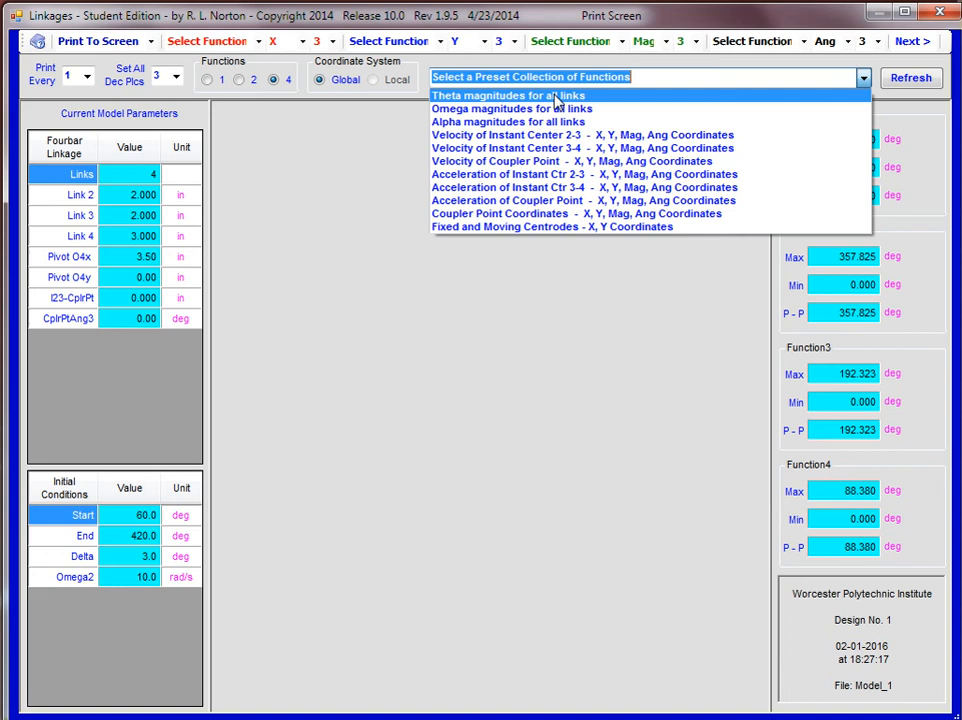
left_click(508, 95)
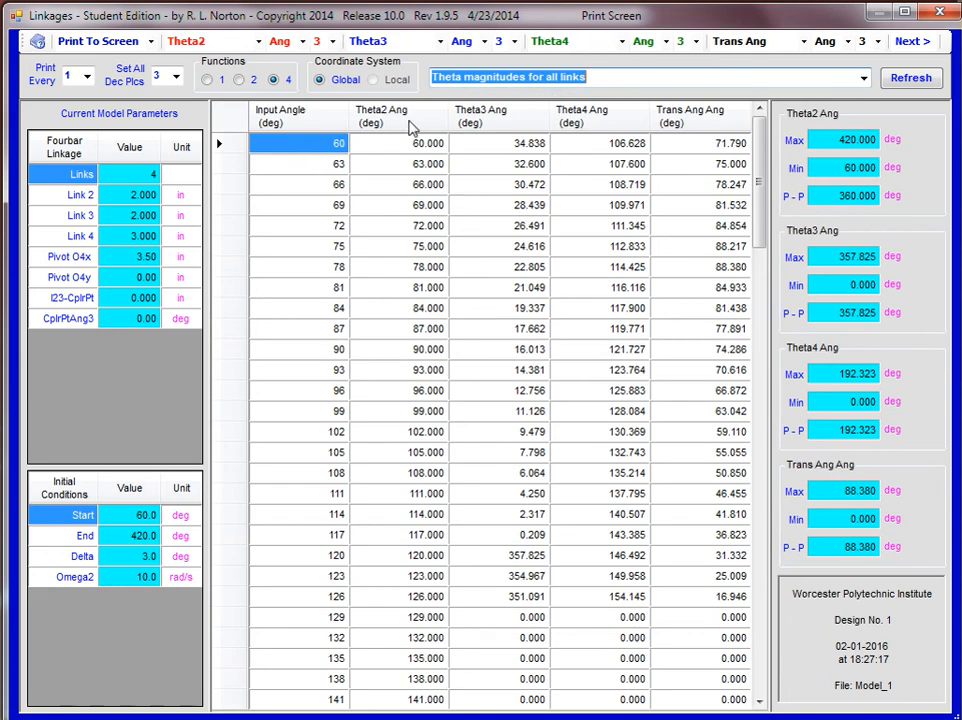
mouse_move(467, 160)
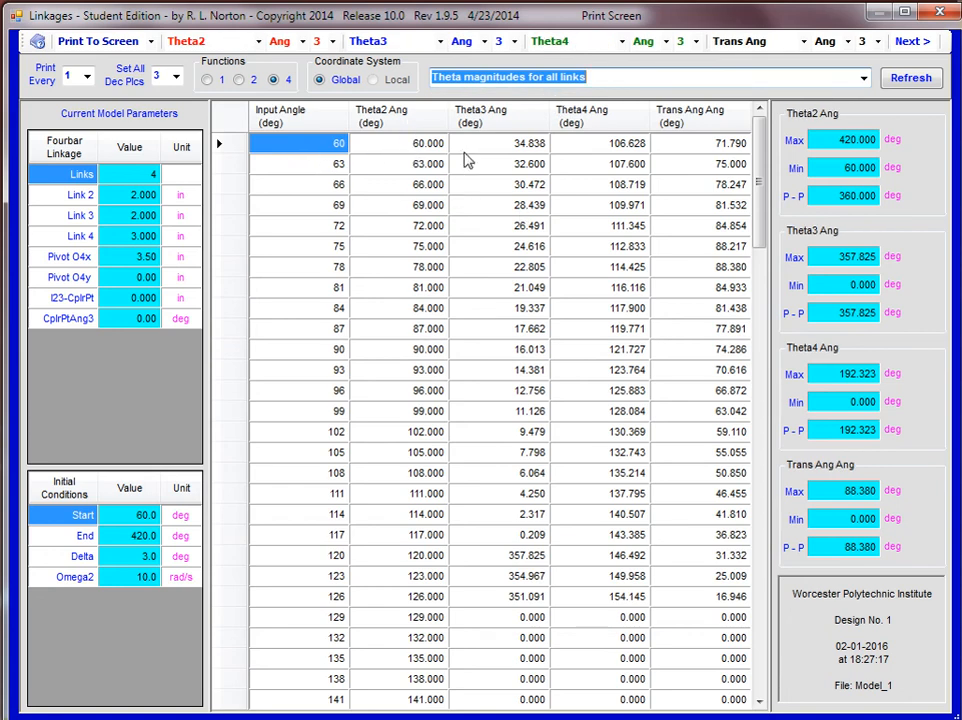
mouse_move(530, 157)
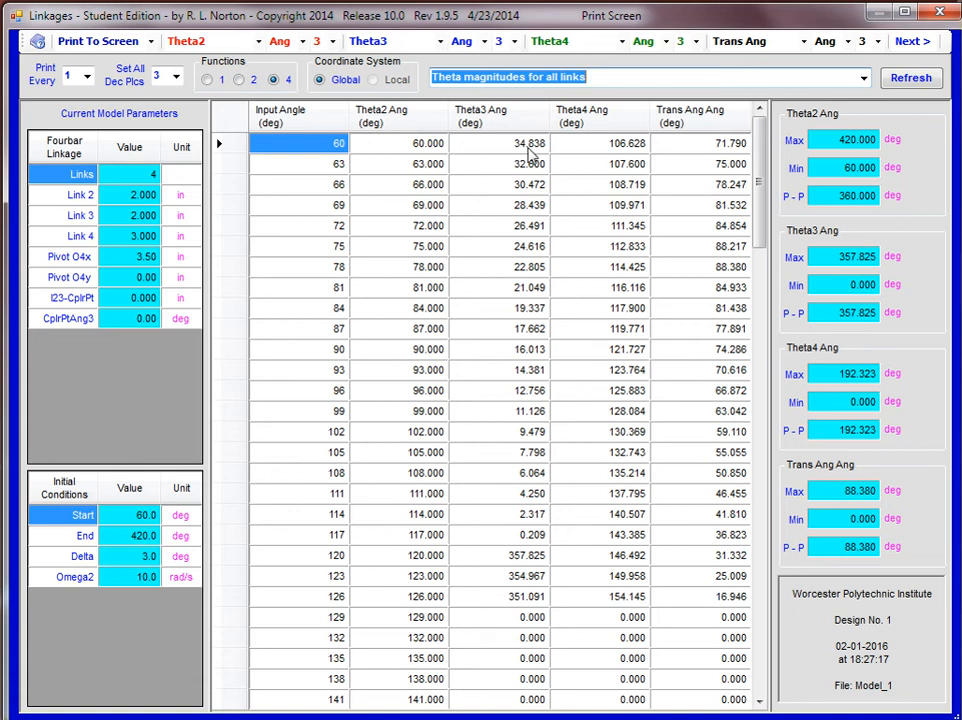
mouse_move(697, 131)
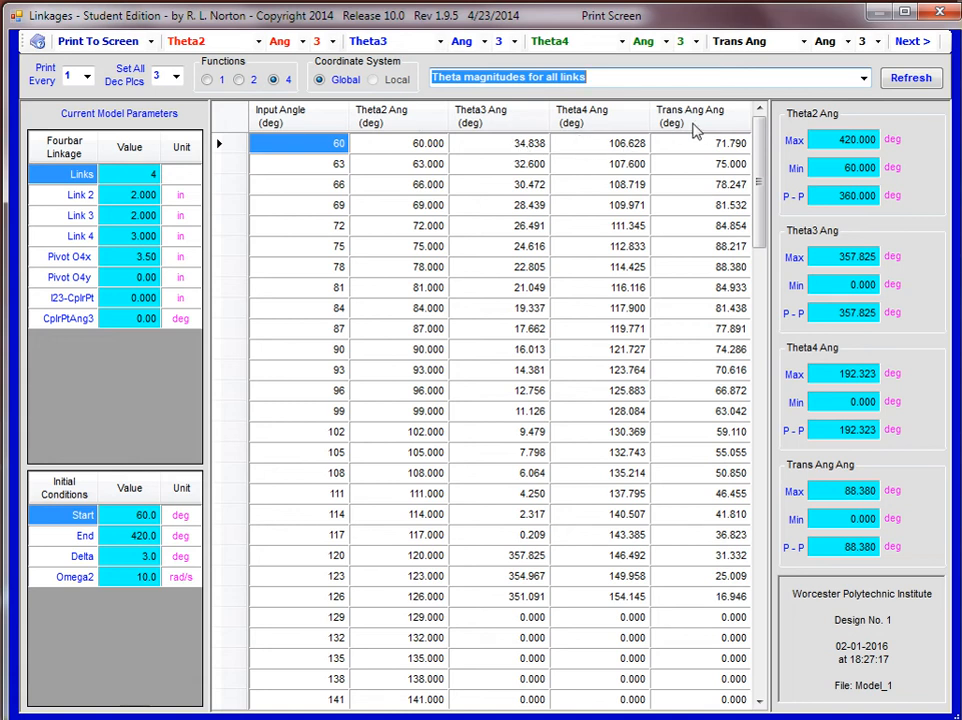
mouse_move(357, 157)
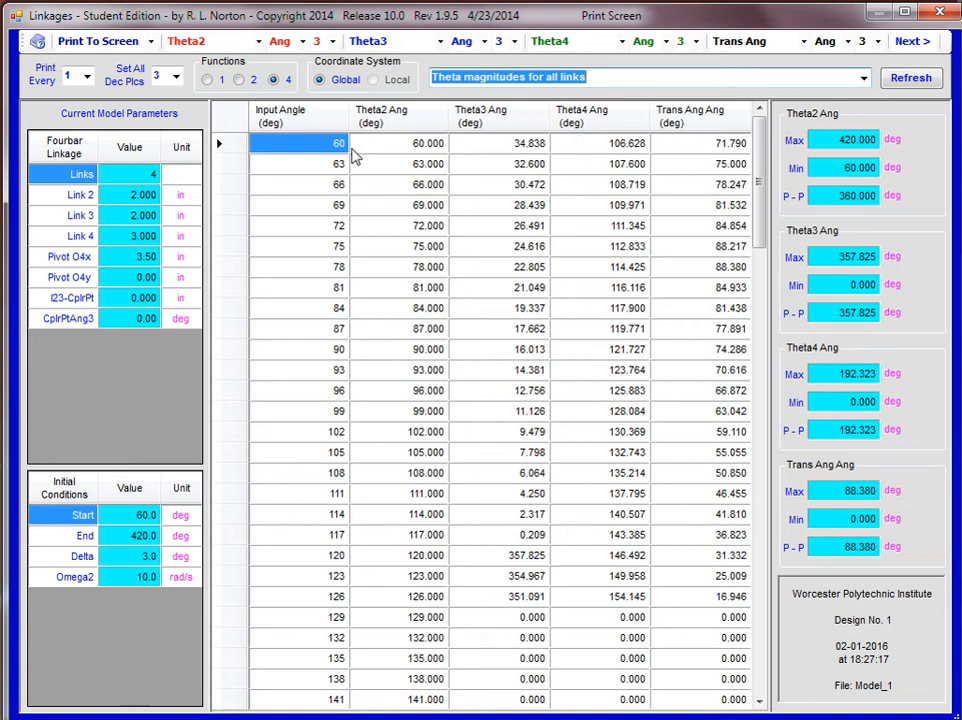
mouse_move(384, 157)
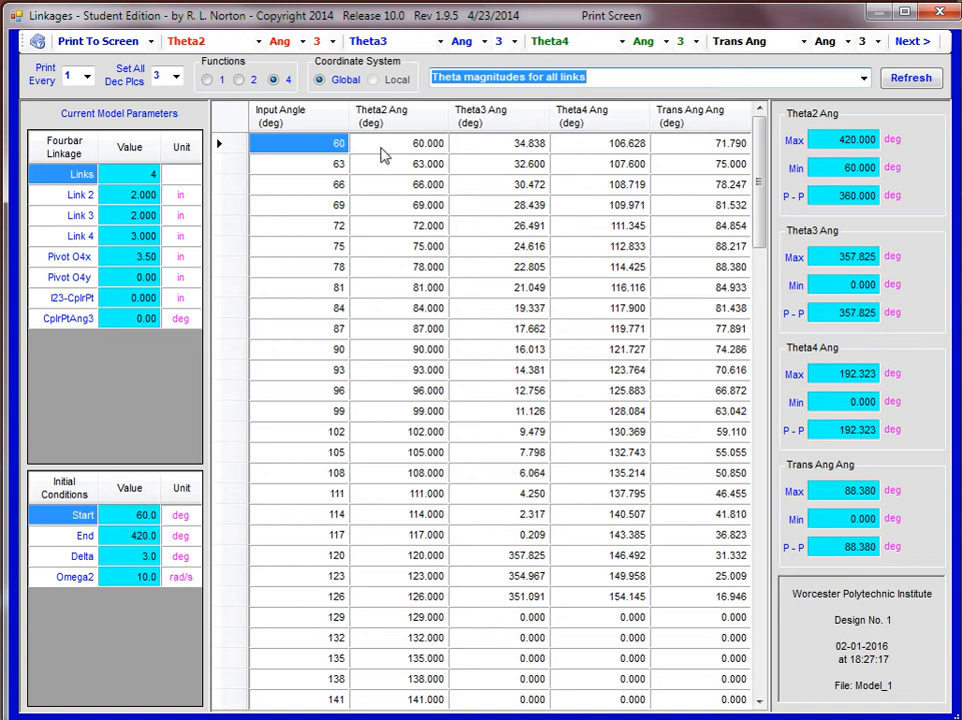
mouse_move(480, 145)
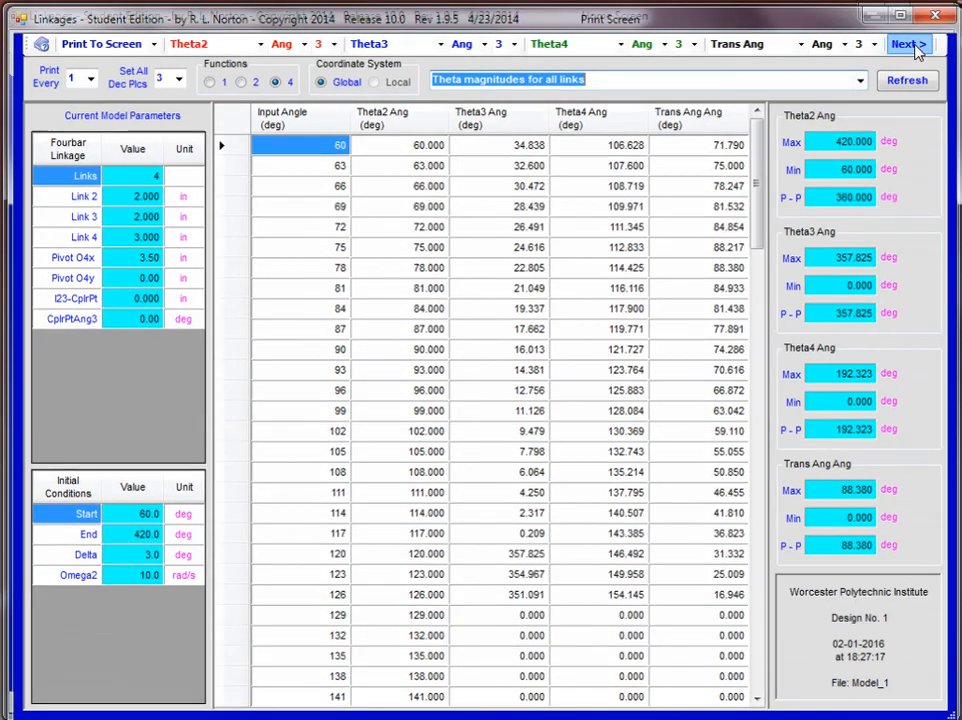
Reopen the inputs, recalculate the fourbar in crossed loop mode, and animate it.
left_click(908, 44)
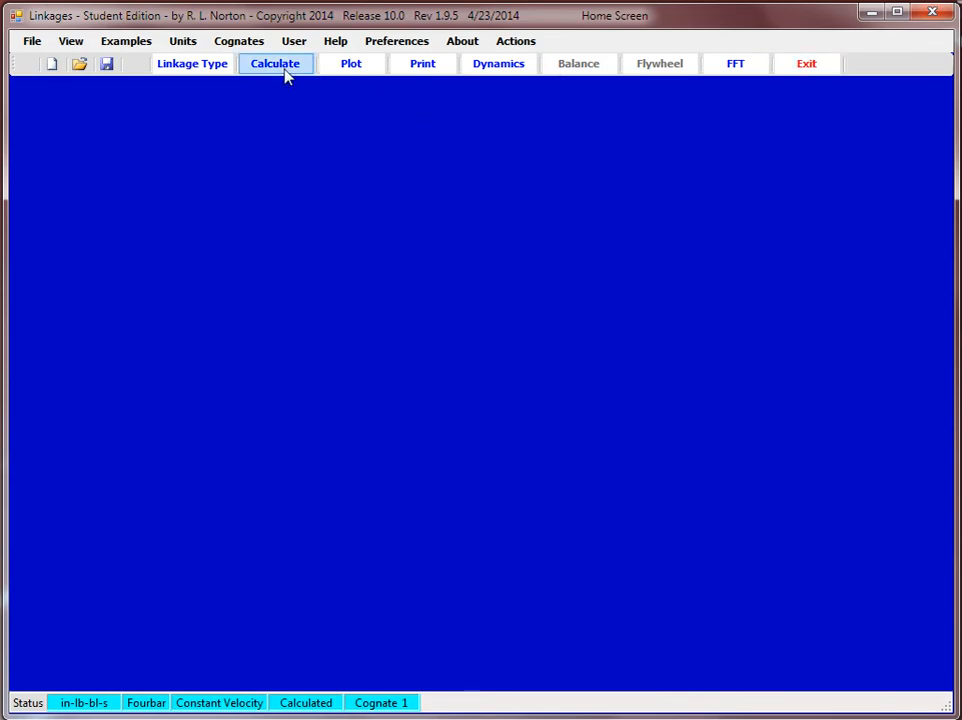
left_click(274, 63)
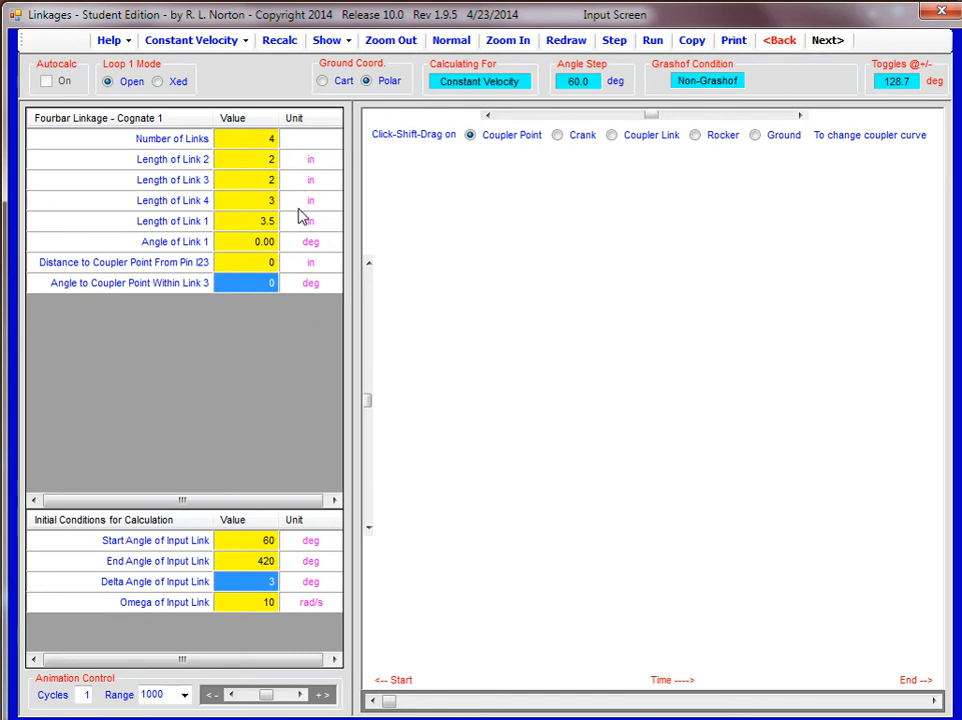
mouse_move(287, 247)
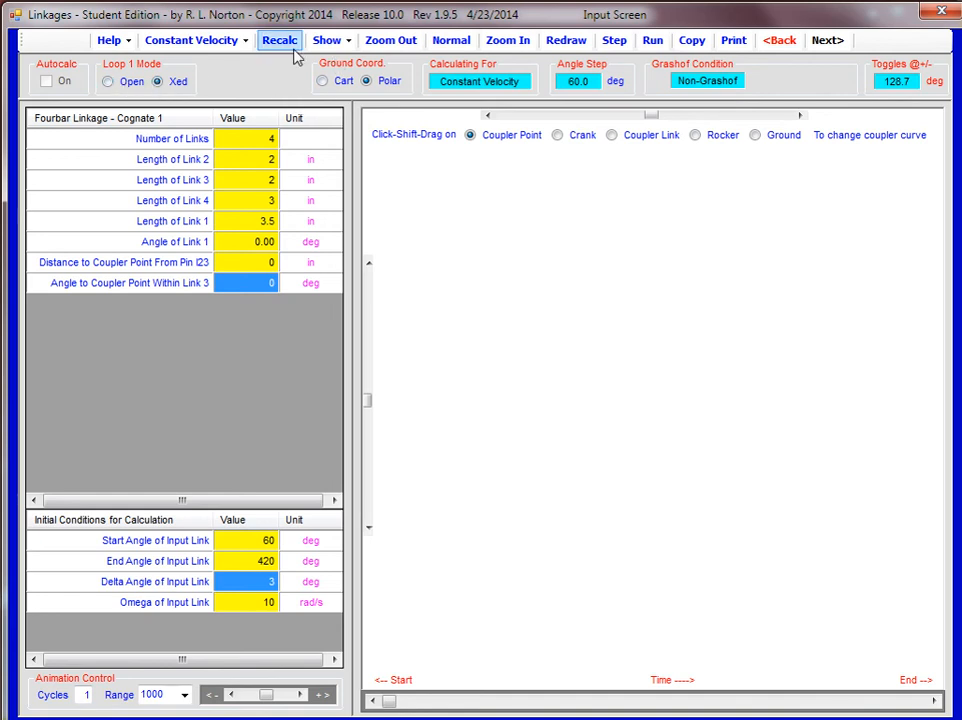
left_click(279, 40)
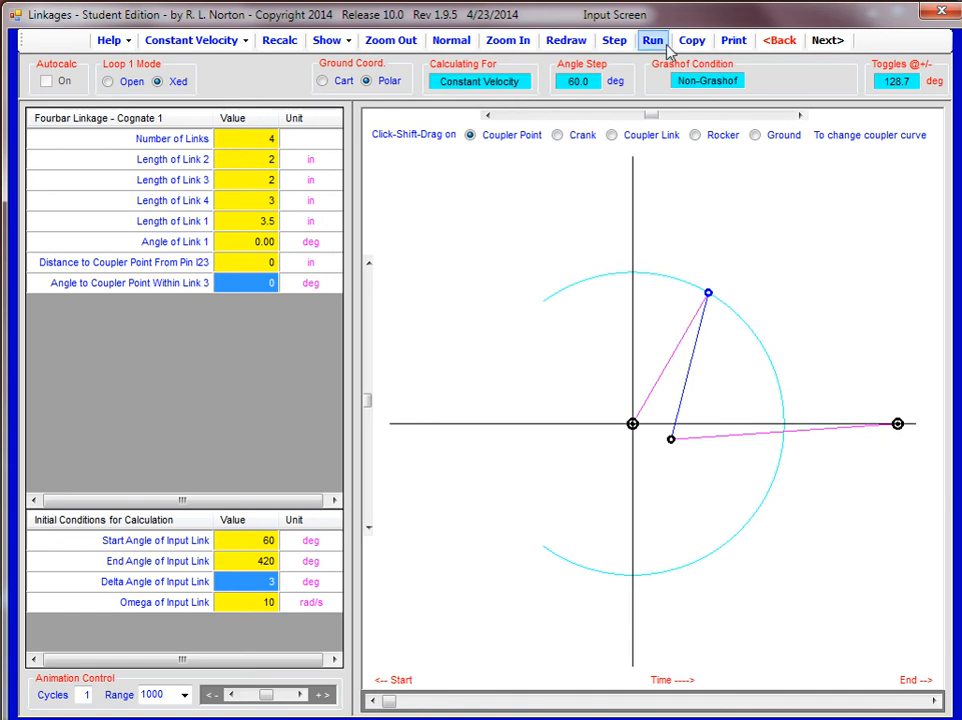
left_click(652, 40)
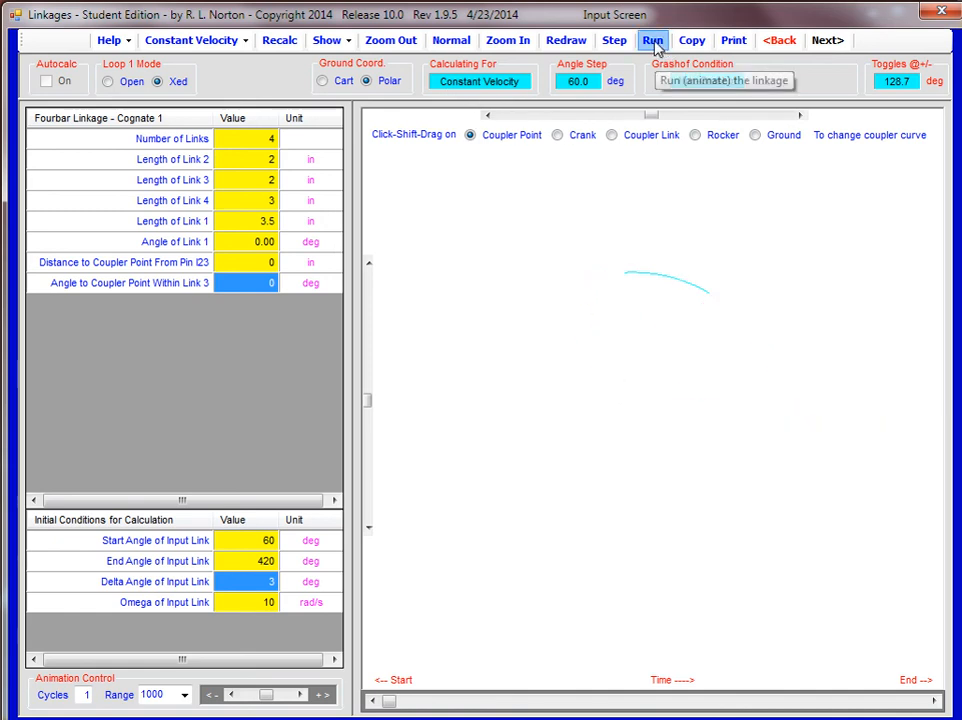
left_click(651, 40)
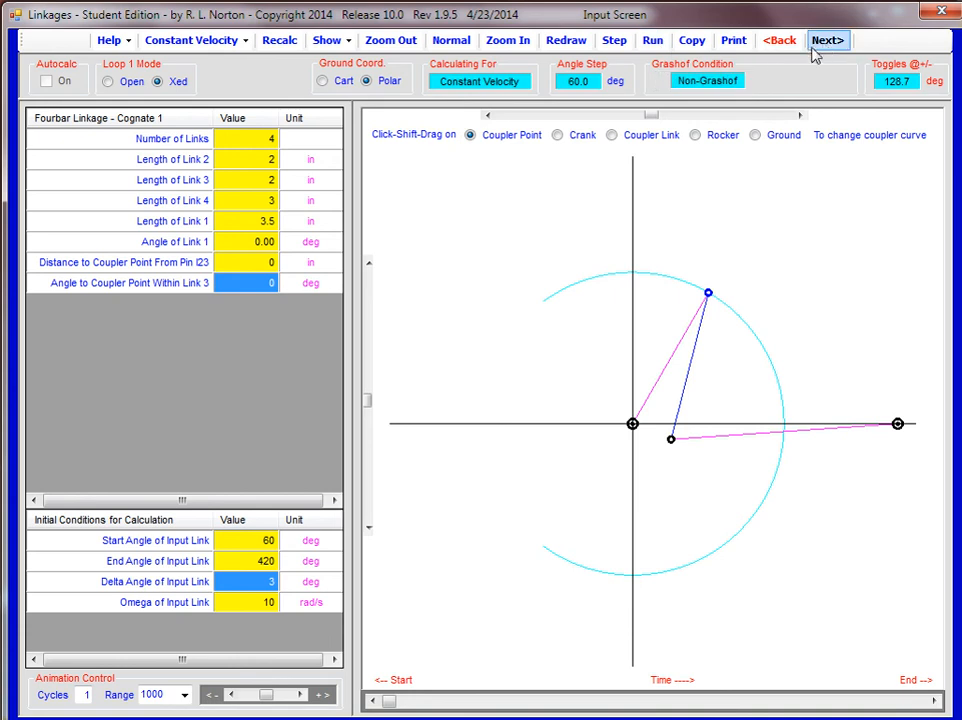
mouse_move(826, 50)
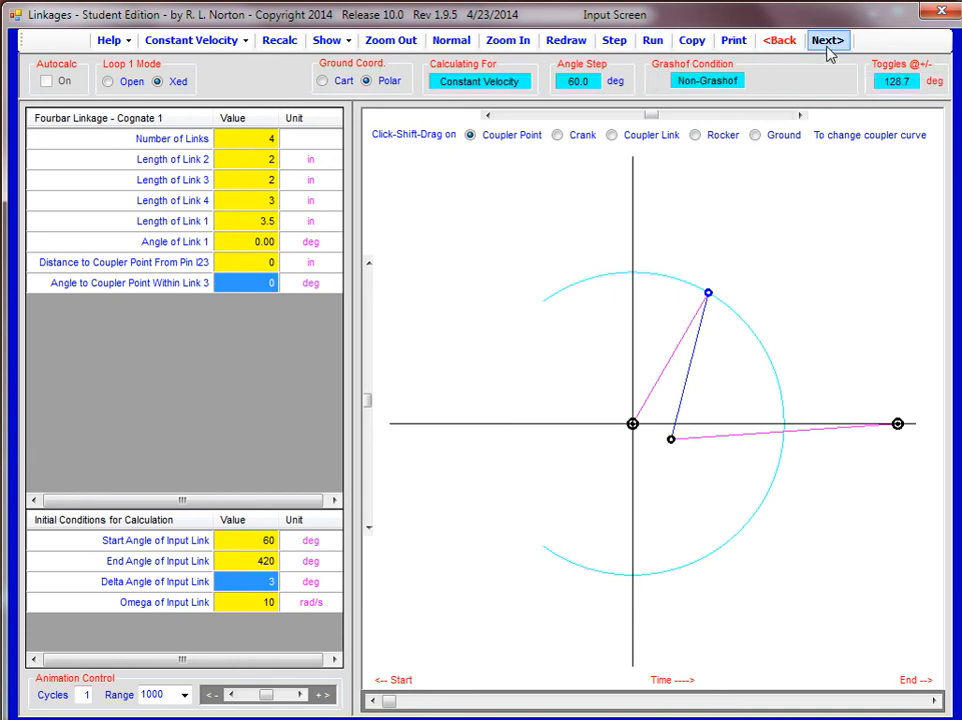
mouse_move(828, 40)
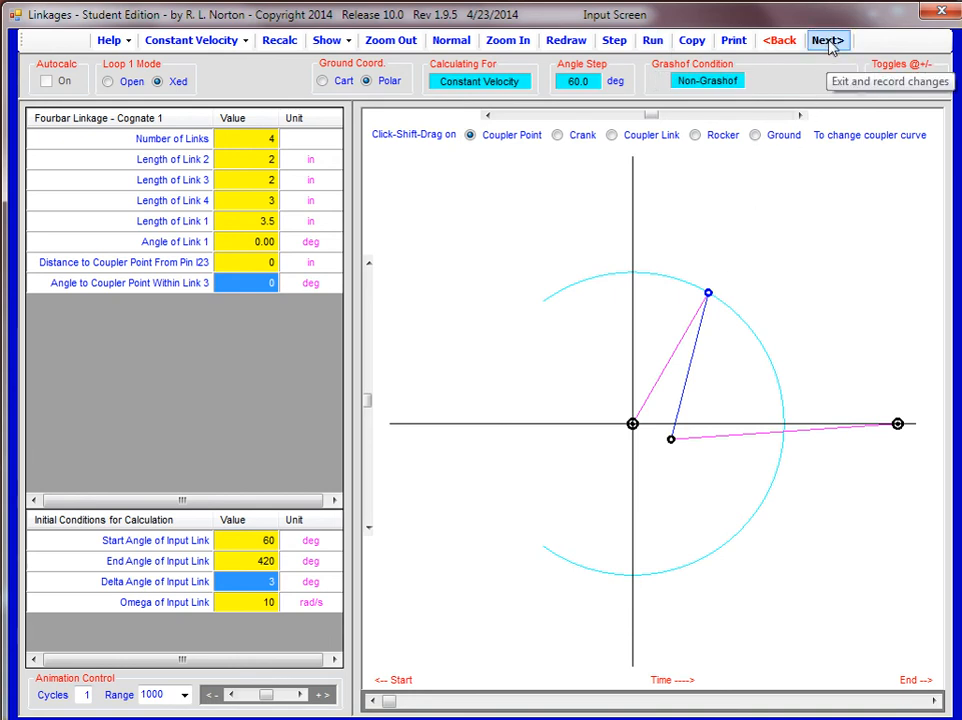
Exit to the home screen, keeping the crossed-mode fourbar changes.
left_click(827, 40)
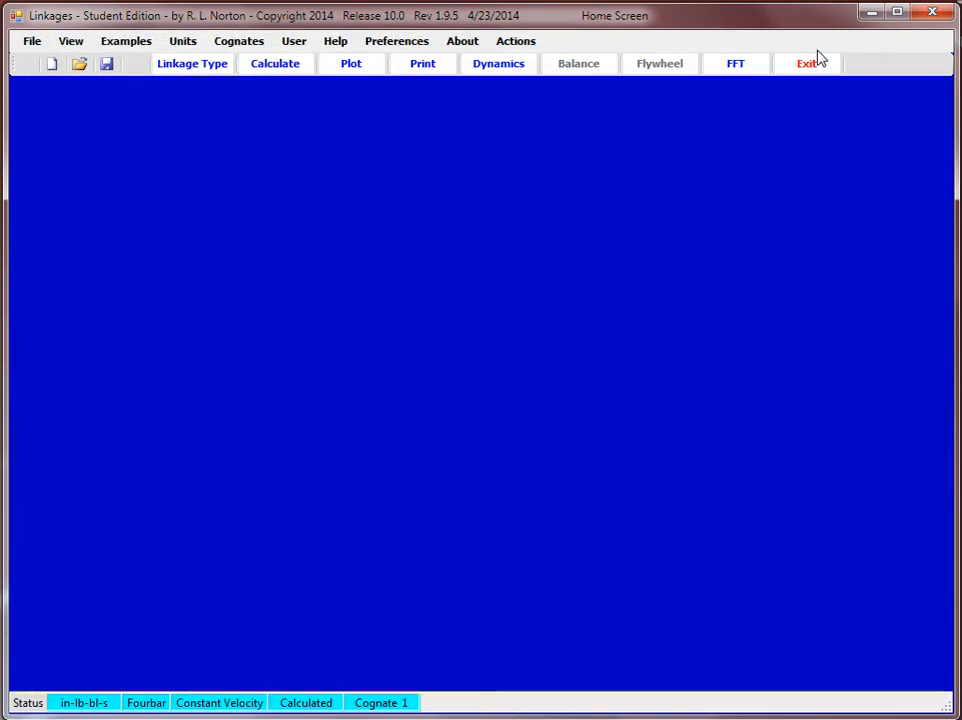
mouse_move(440, 92)
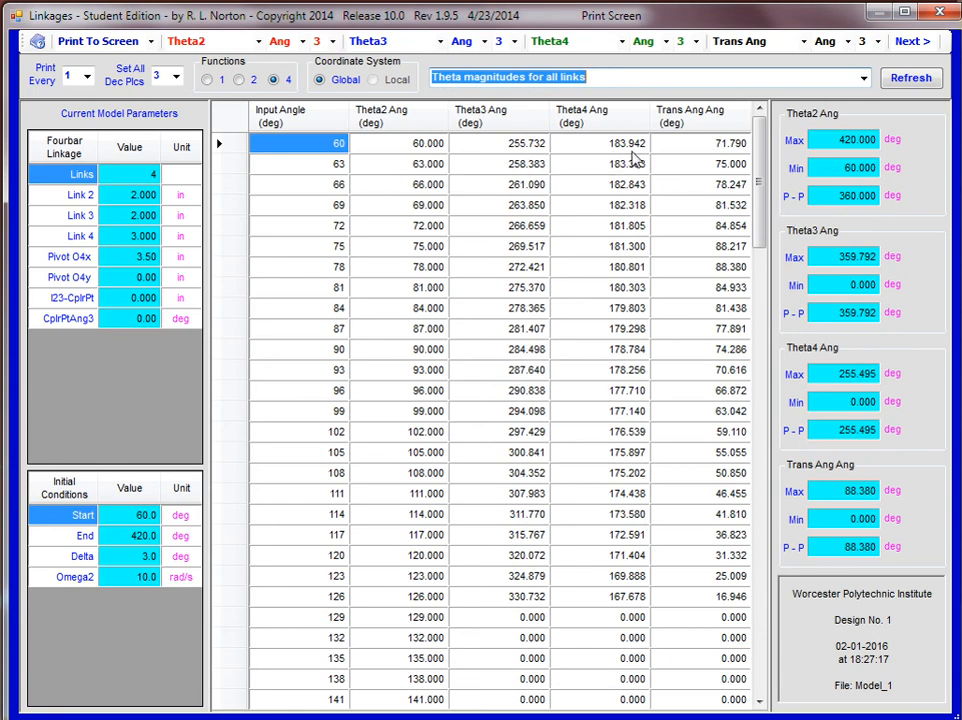
mouse_move(560, 158)
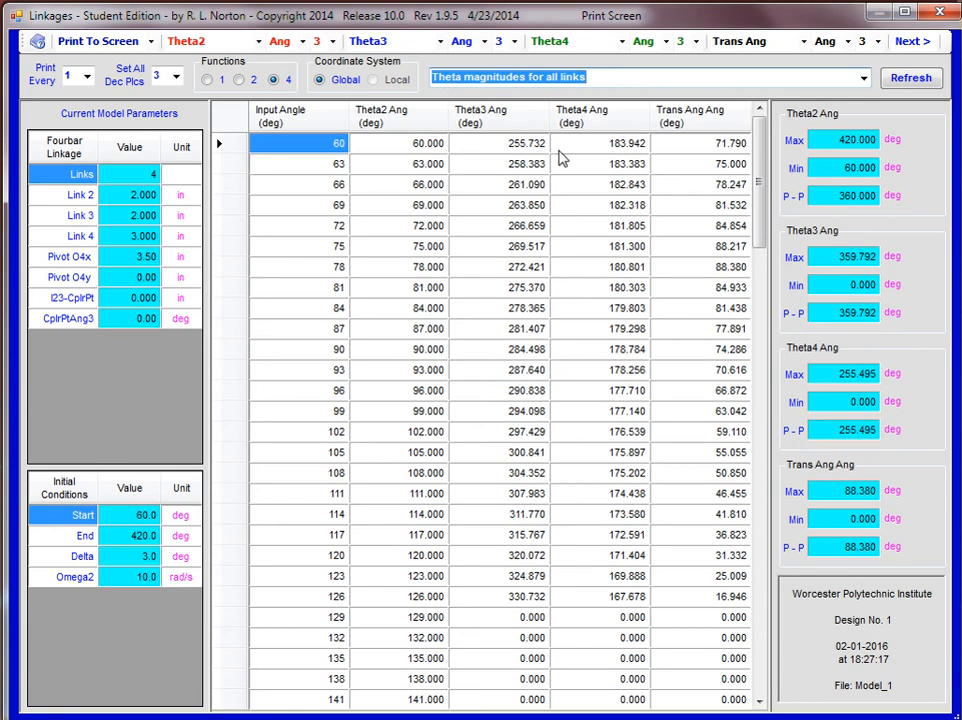
mouse_move(600, 135)
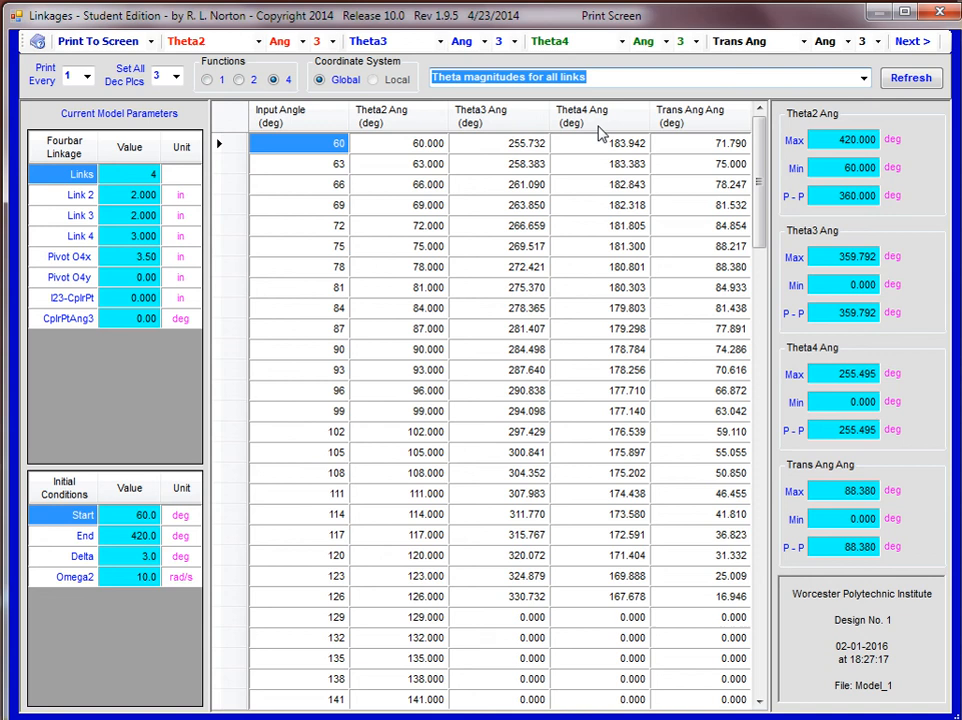
mouse_move(685, 118)
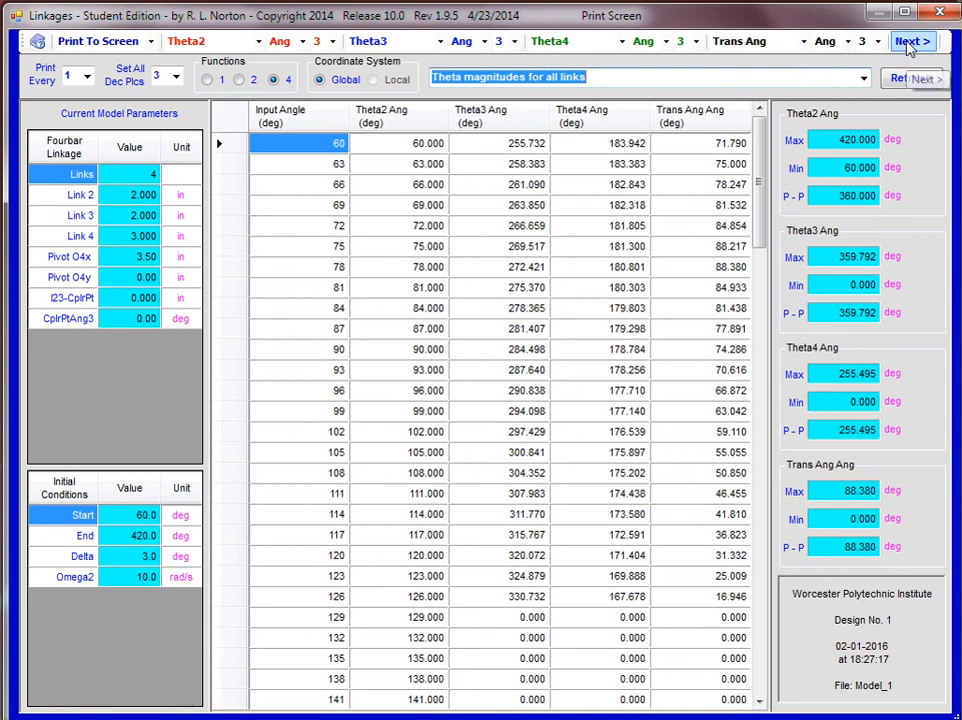
Go from the print screen back to the input screen with the open-mode linkage drawn.
left_click(911, 41)
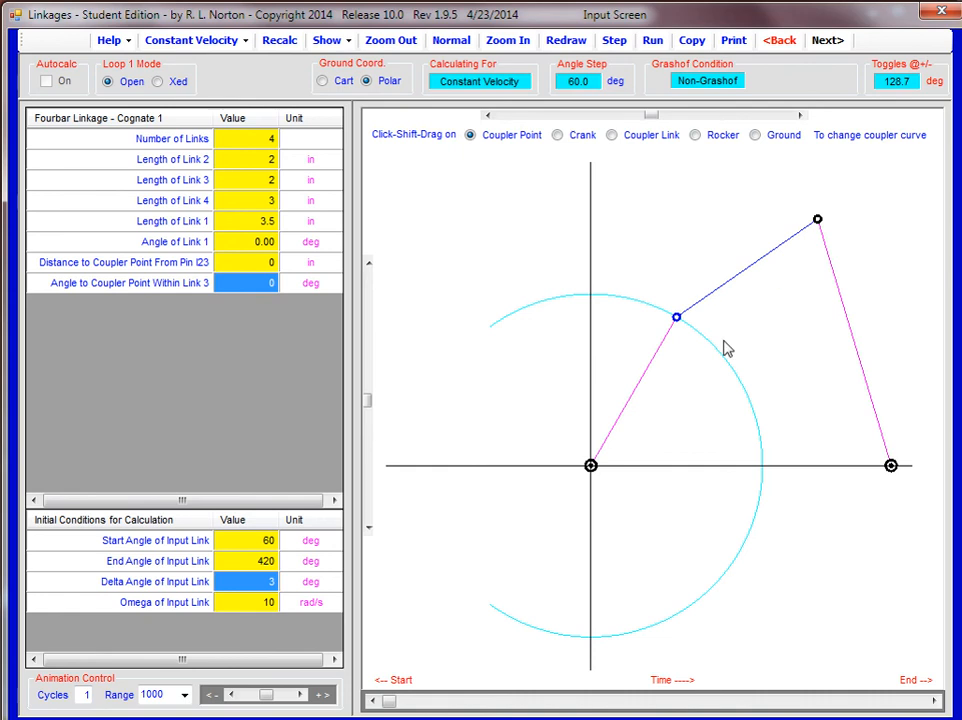
mouse_move(735, 283)
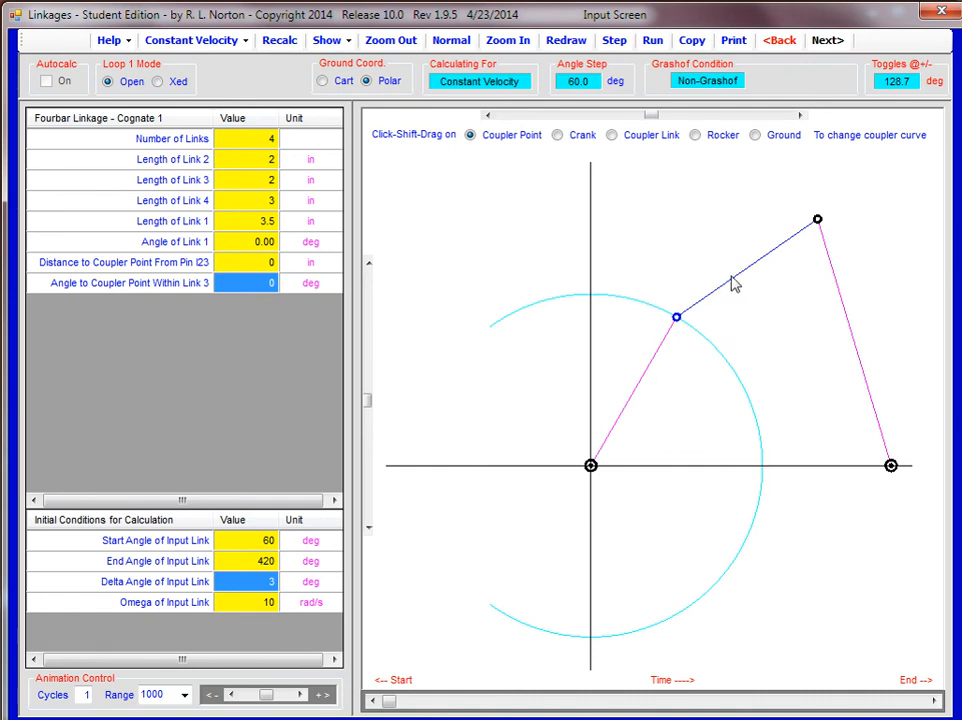
mouse_move(748, 248)
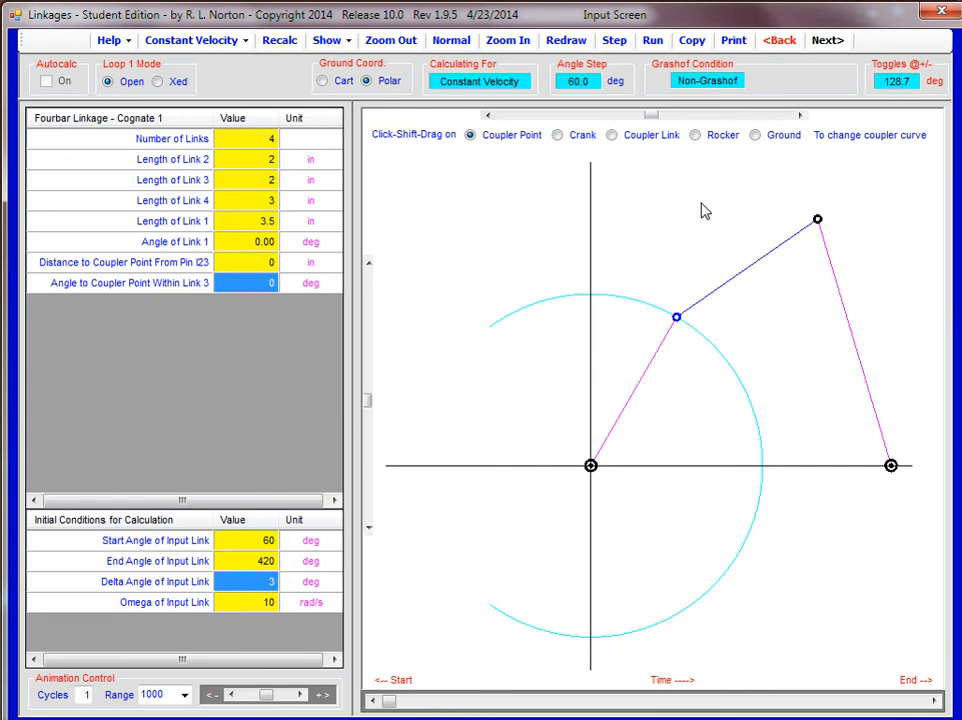
mouse_move(645, 170)
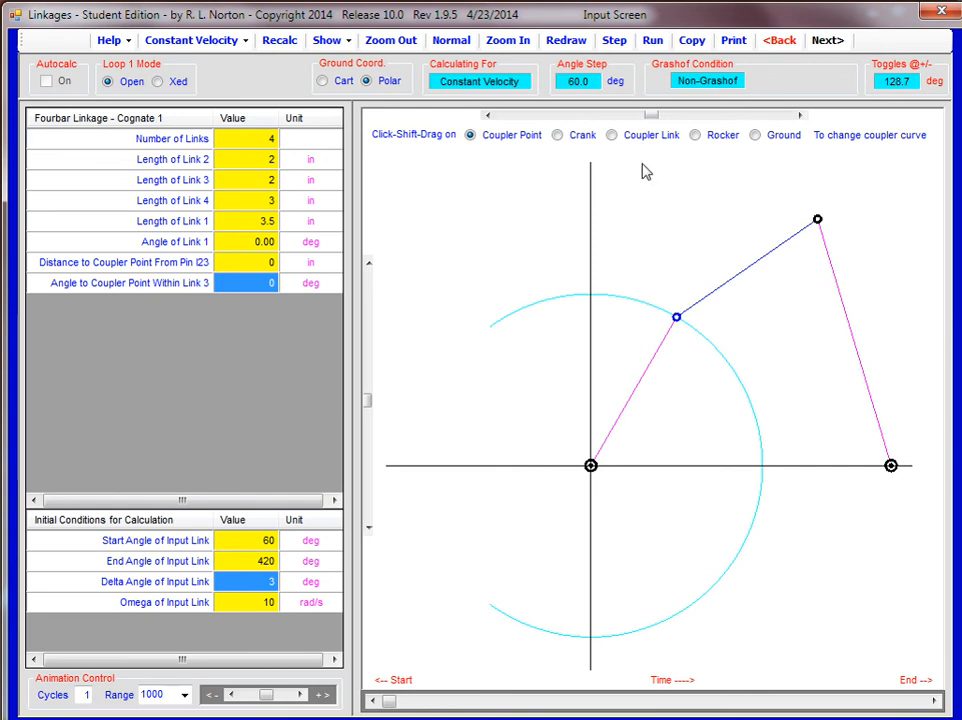
mouse_move(670, 217)
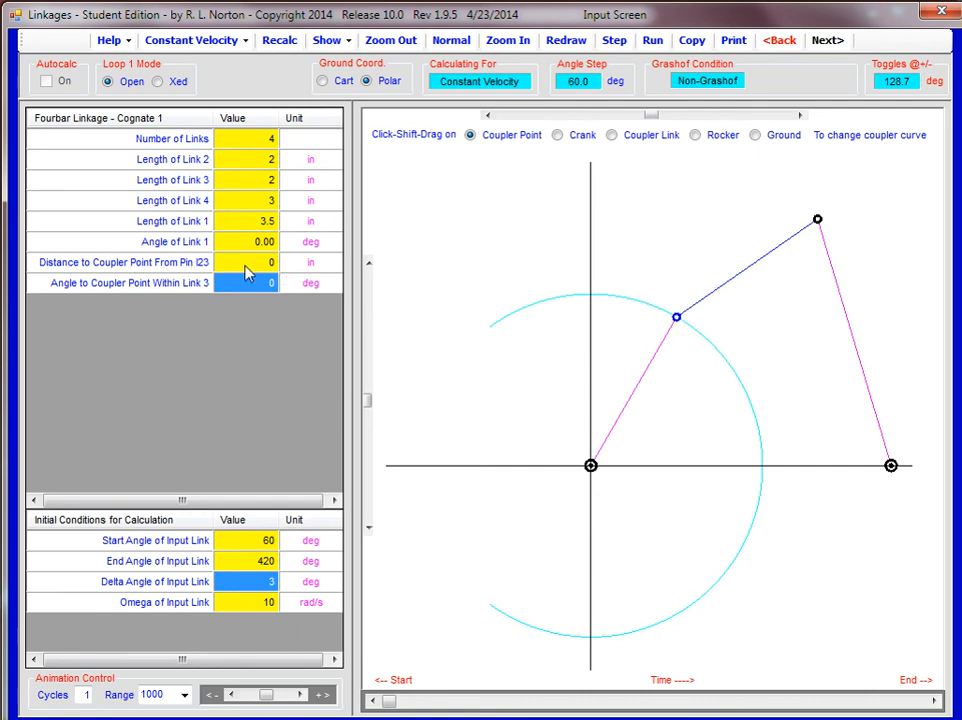
Place the coupler point 2 inches from pin I23 at 60 degrees and redraw.
left_click(247, 262)
type("2")
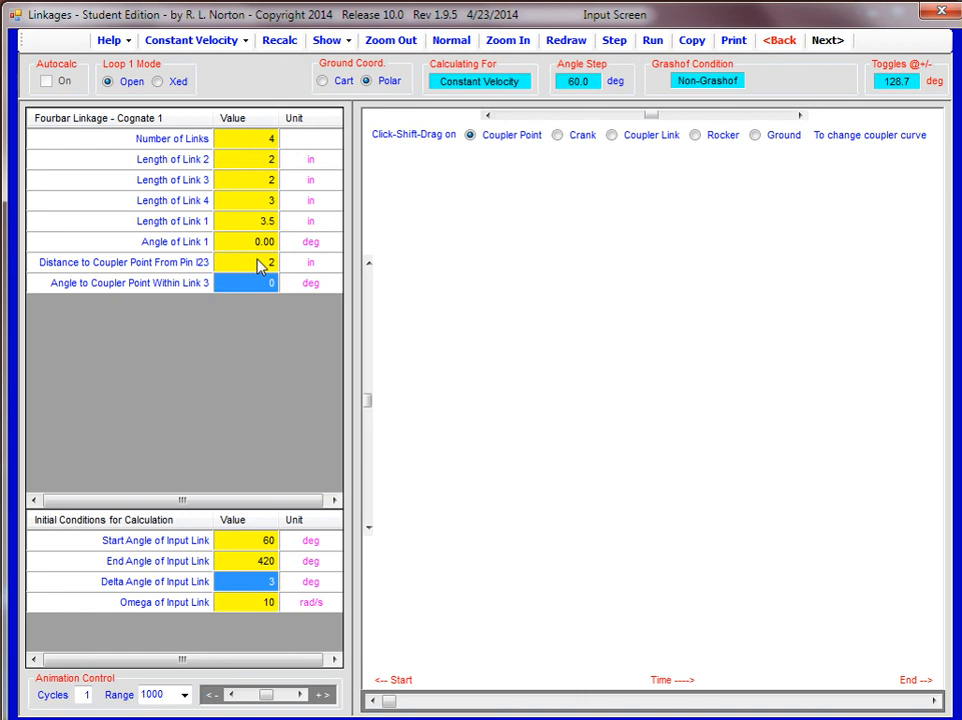
type("60")
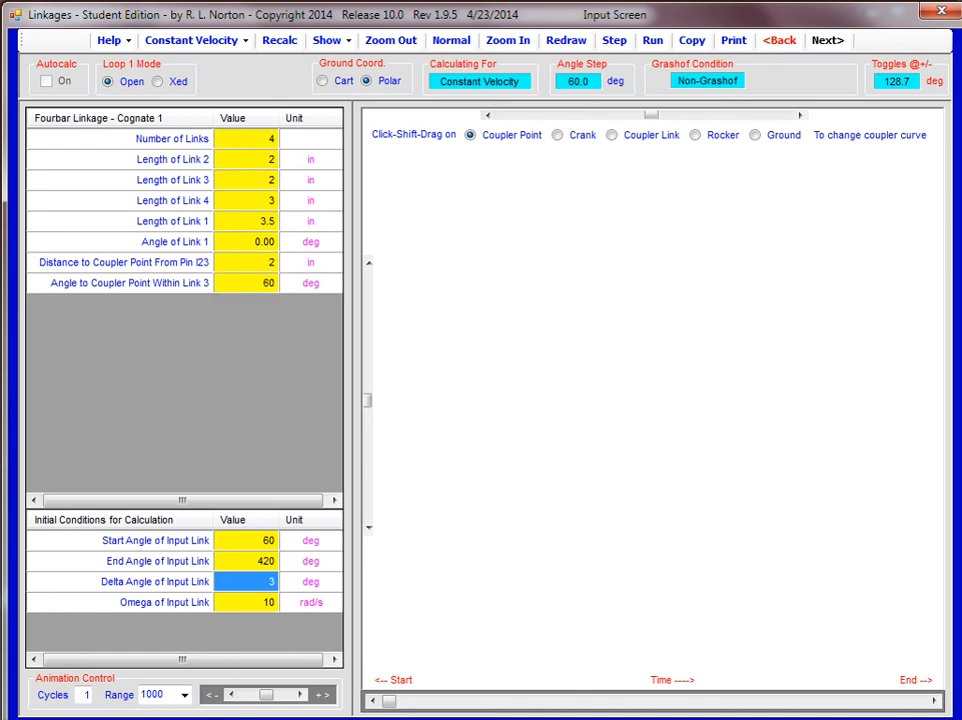
left_click(270, 282)
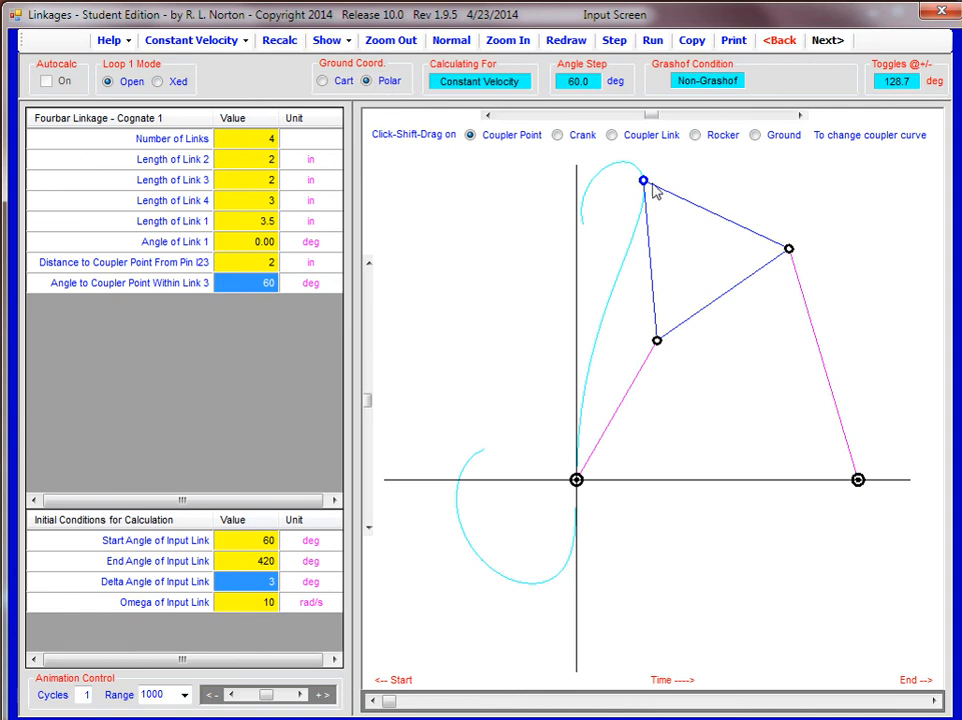
mouse_move(658, 188)
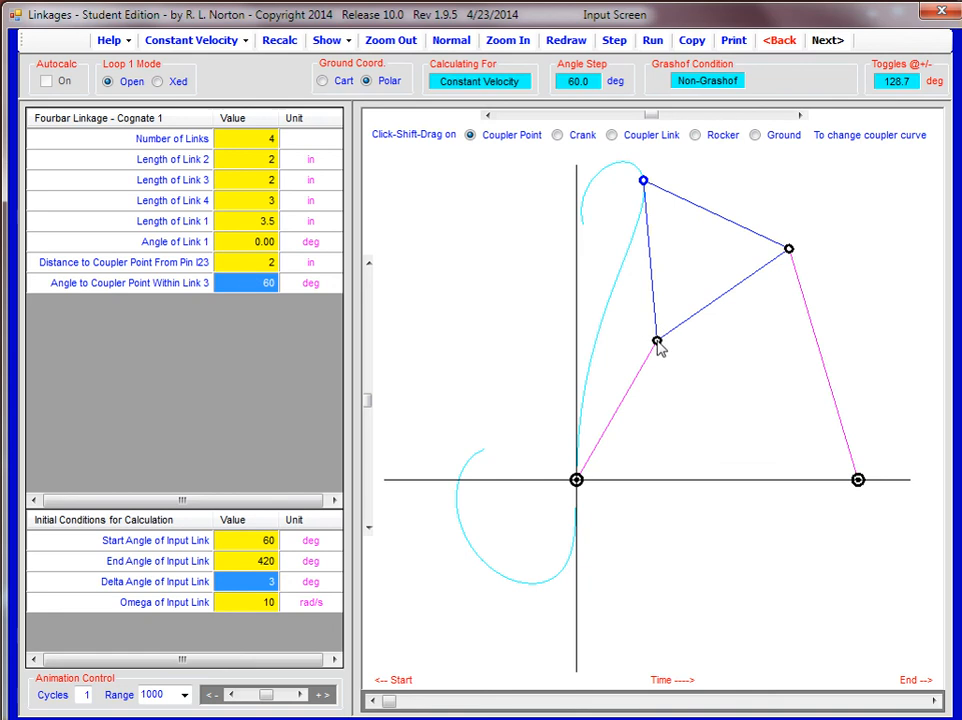
mouse_move(668, 302)
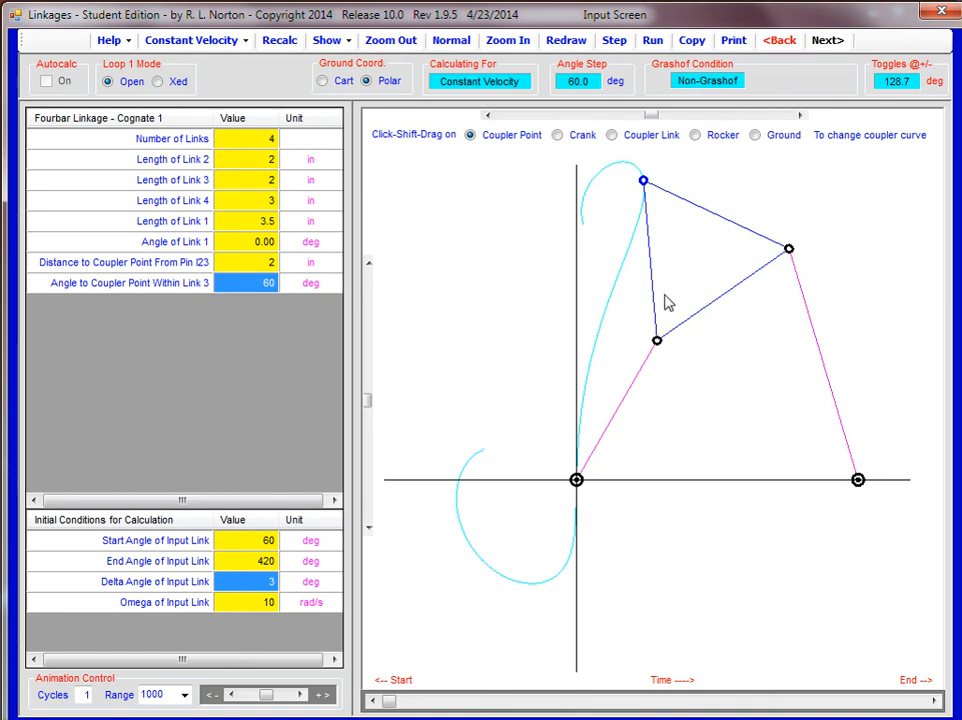
mouse_move(658, 296)
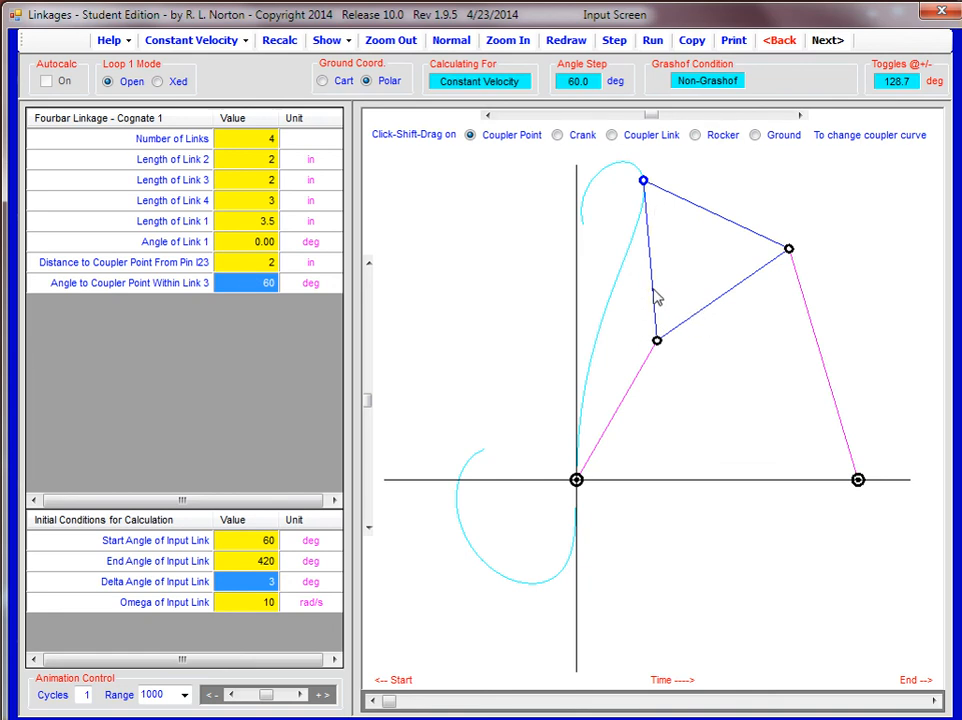
mouse_move(690, 297)
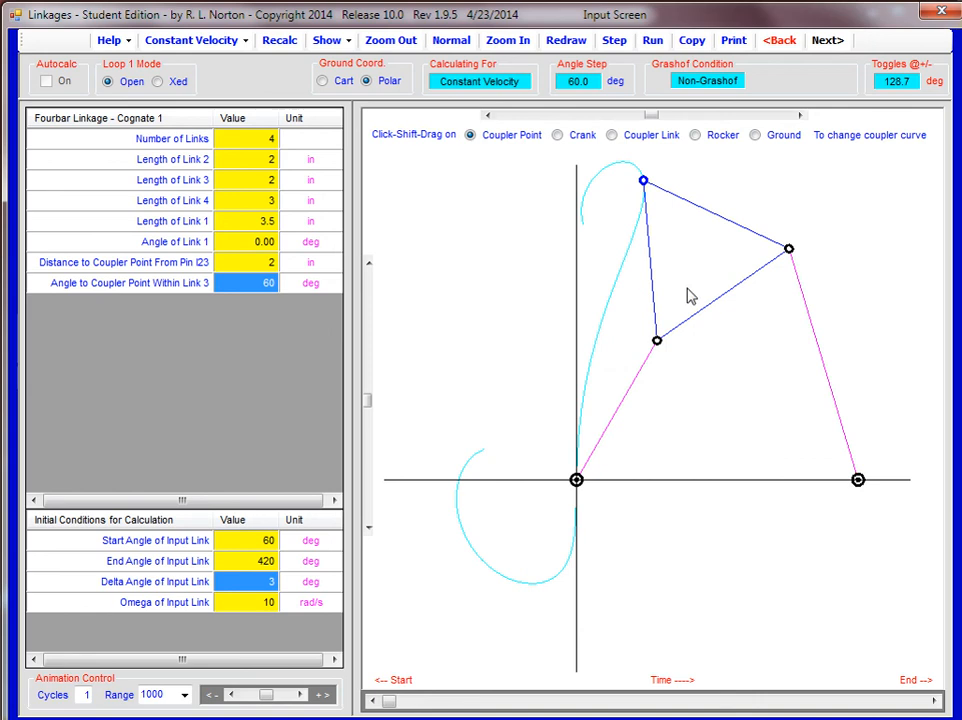
mouse_move(623, 291)
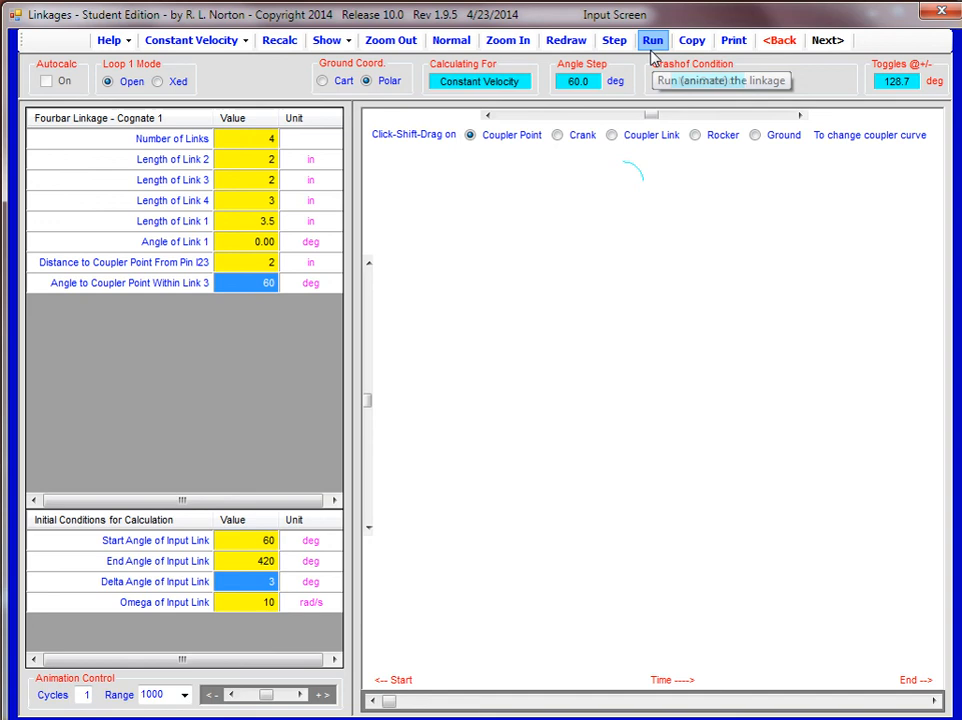
Animate the equilateral-coupler fourbar, tracing its full coupler curve.
left_click(652, 40)
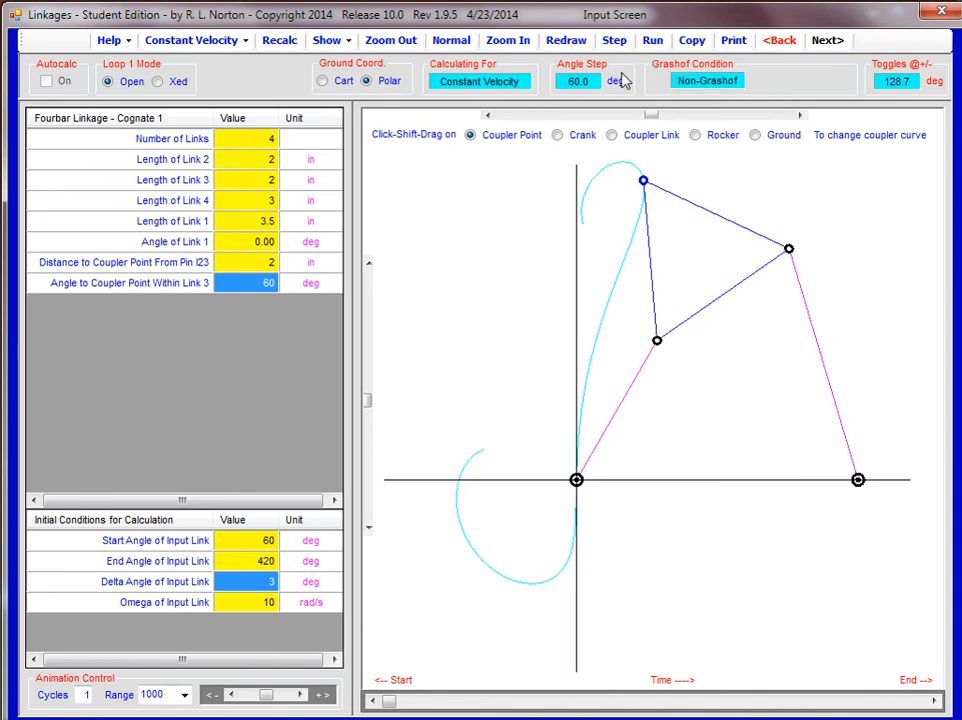
mouse_move(535, 242)
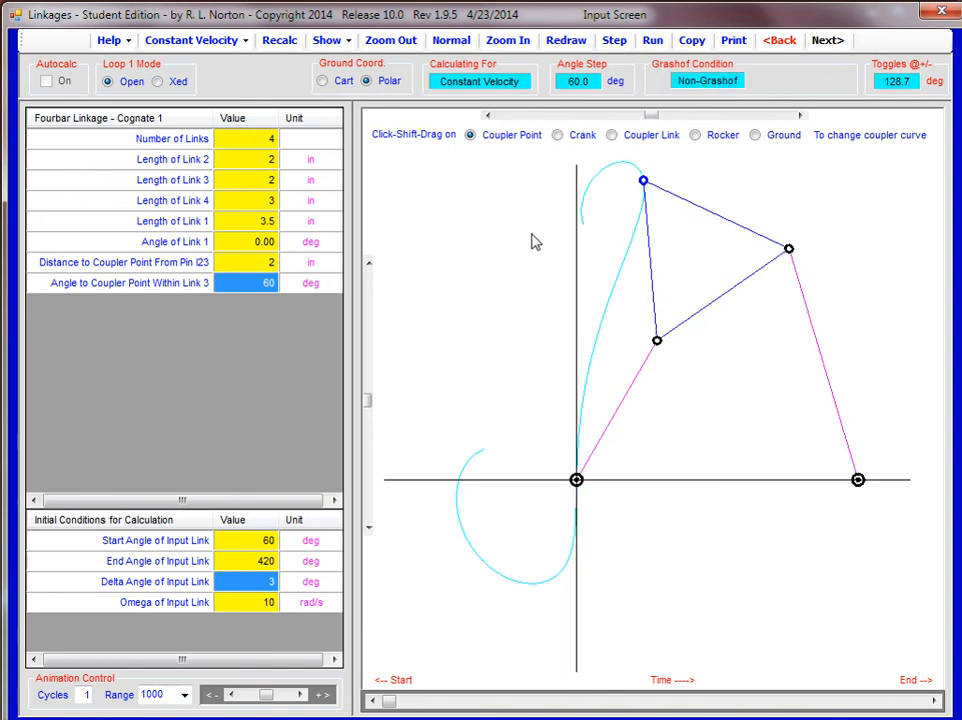